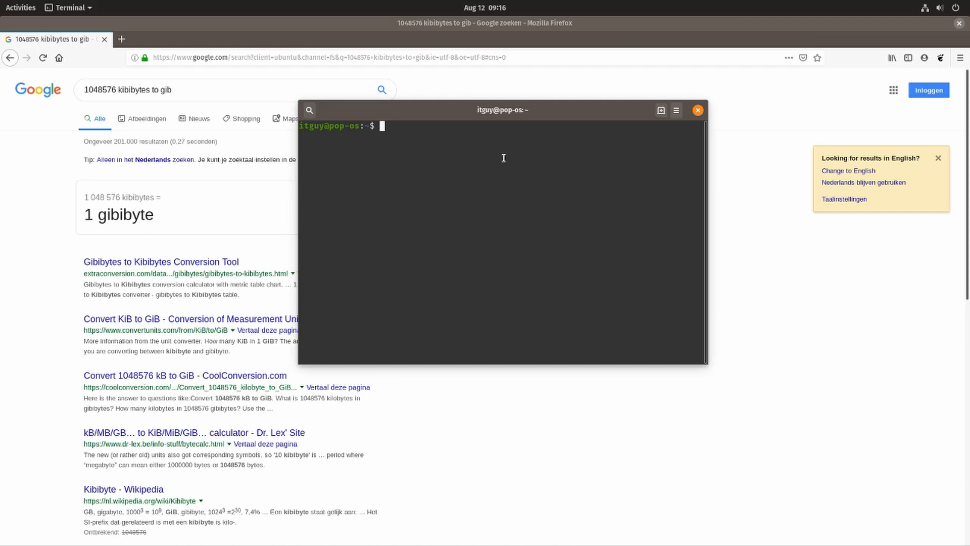
- List active swap, turn off /dev/dm-0 with sudo swapoff, and confirm none remains
type("swapon -s")
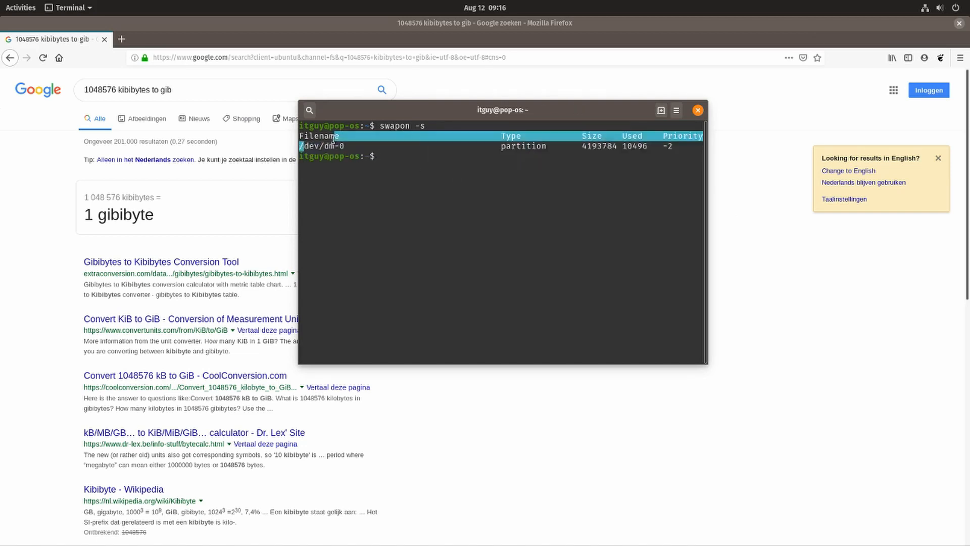
double_click(322, 146)
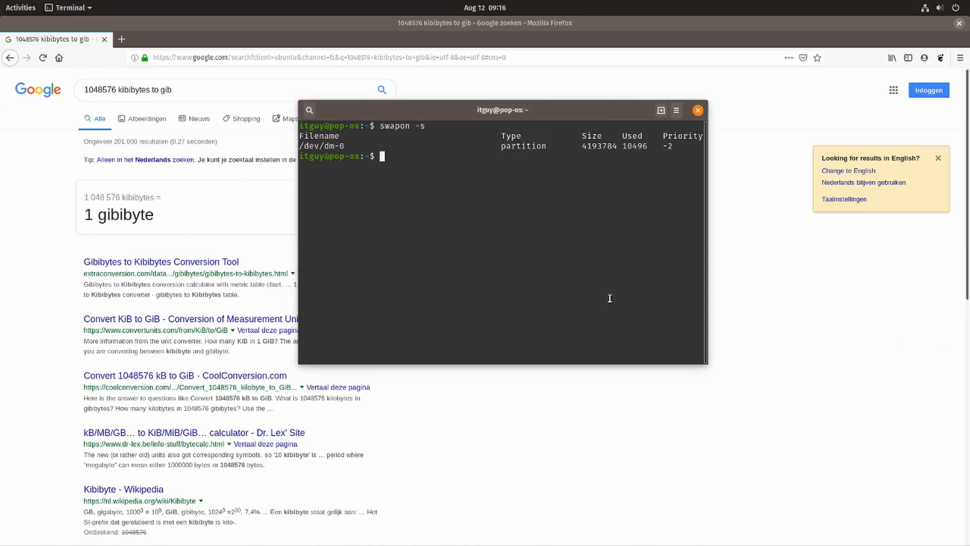
type("sw")
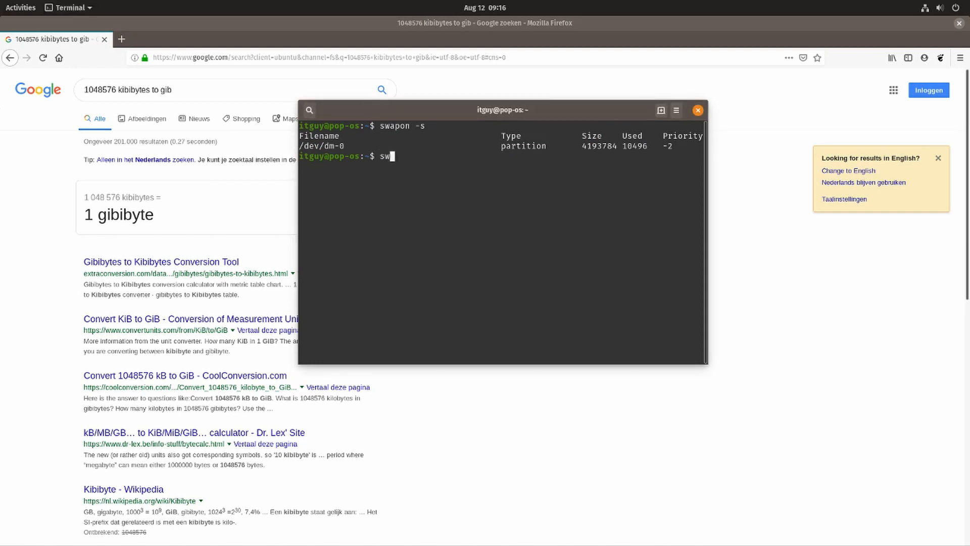
type("apoff")
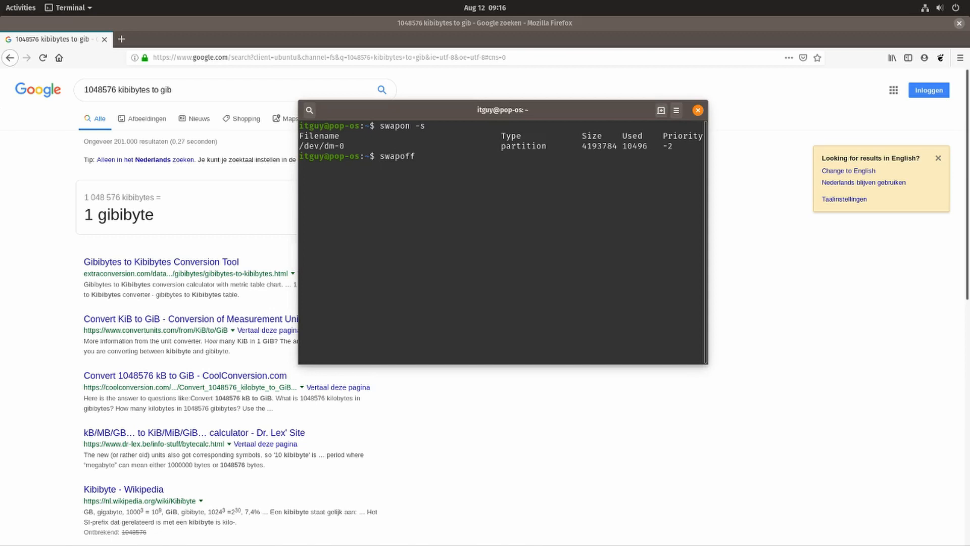
type("sudo")
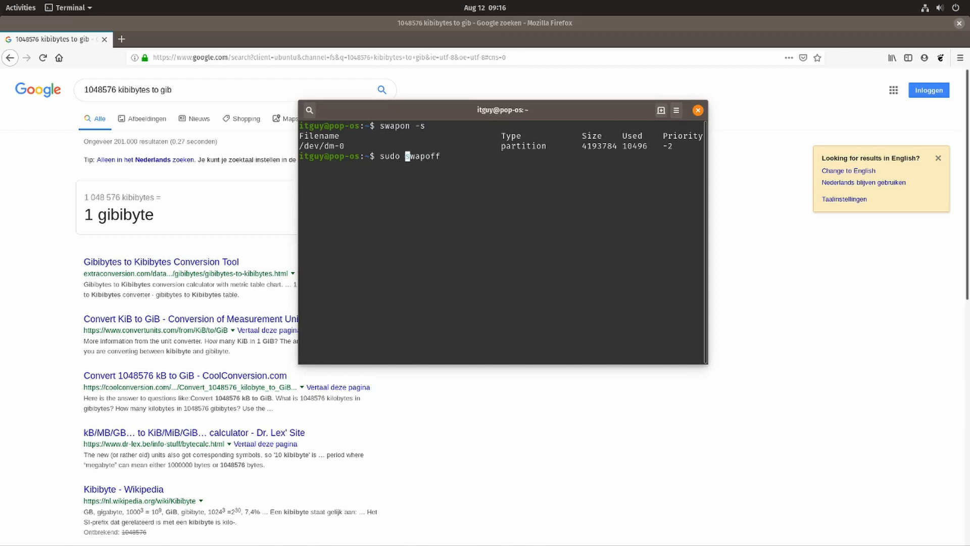
type("/dev")
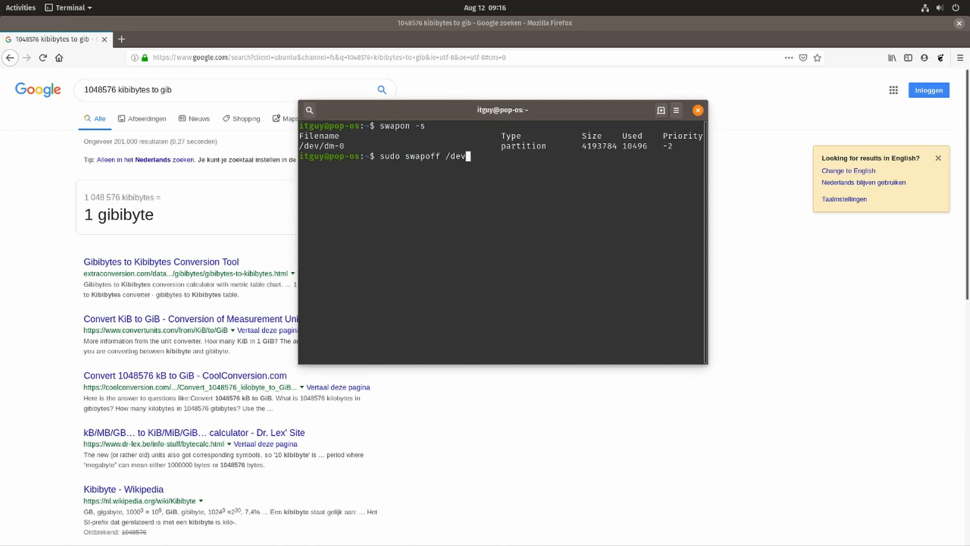
type("dm-0")
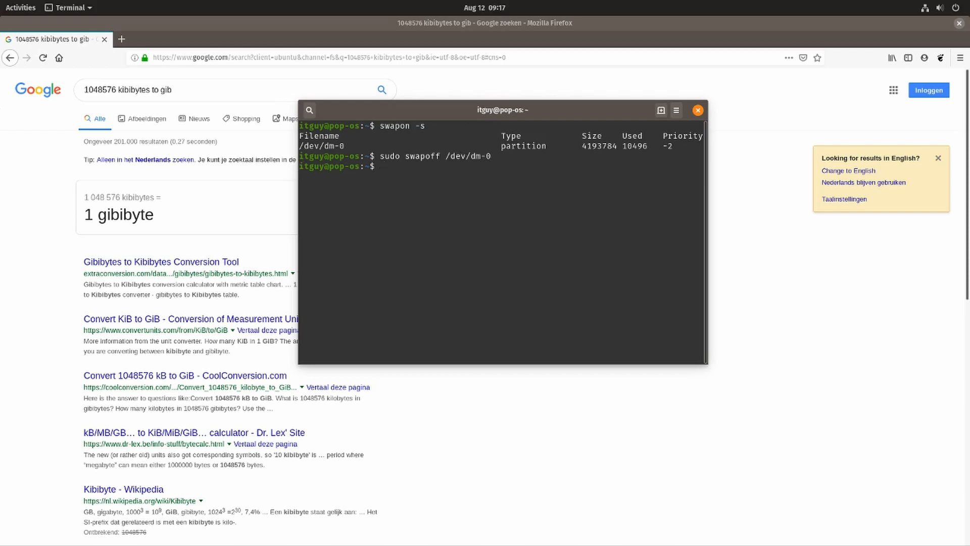
type("swapon -s")
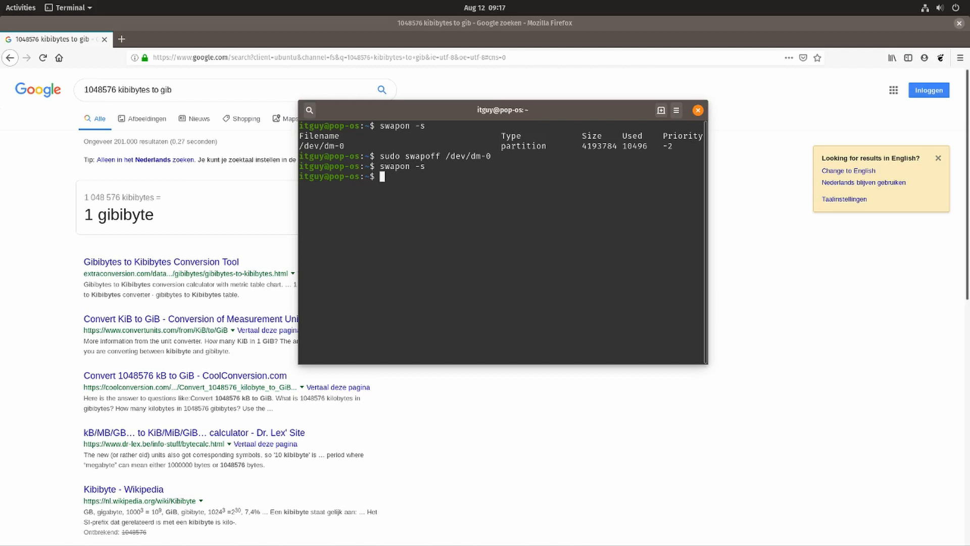
mouse_move(746, 247)
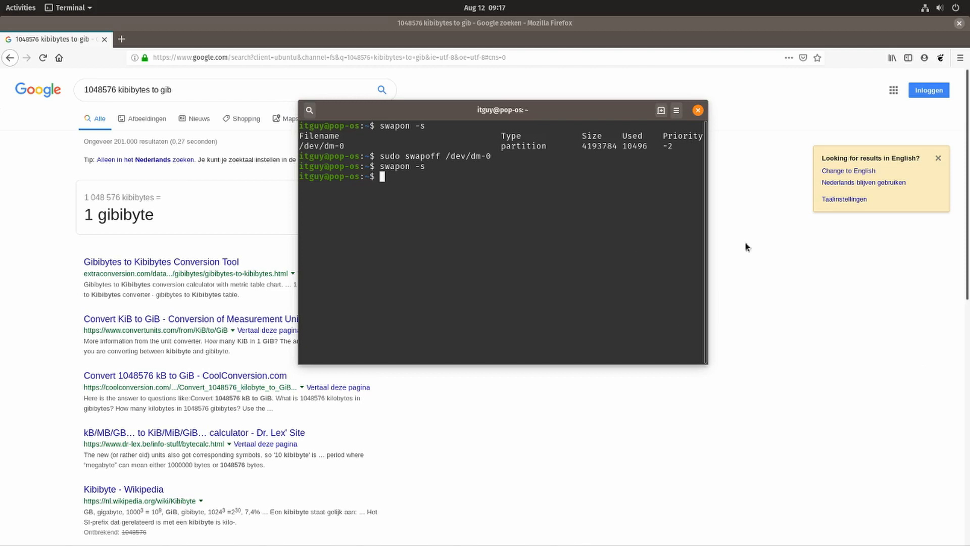
mouse_move(493, 211)
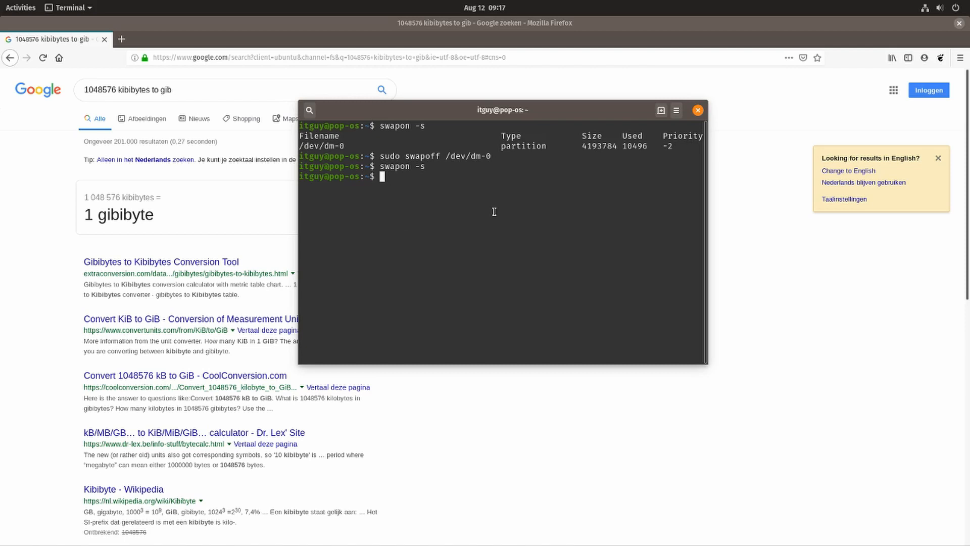
- Comment out the /dev/mapper/cryptswap line in /etc/fstab using nano and save
type("sudo nano /et")
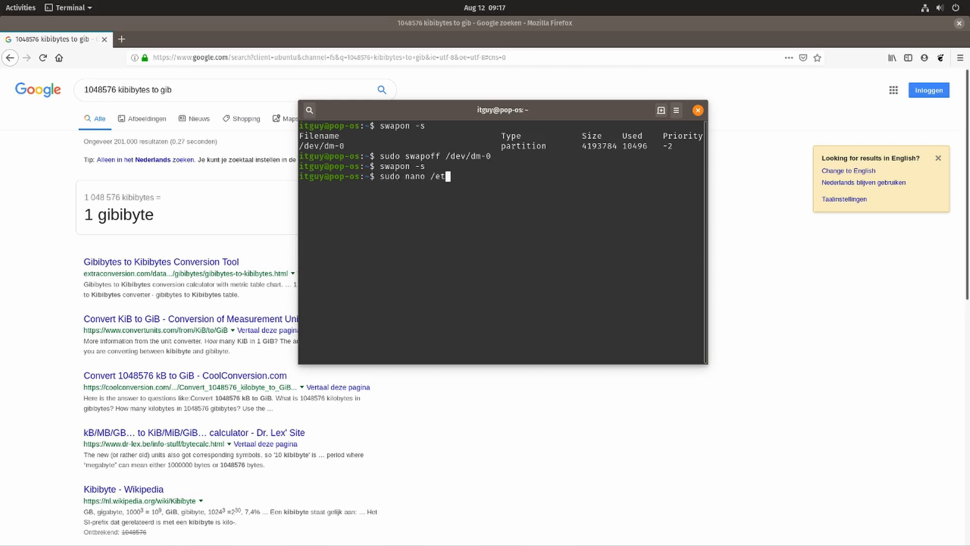
type("/f")
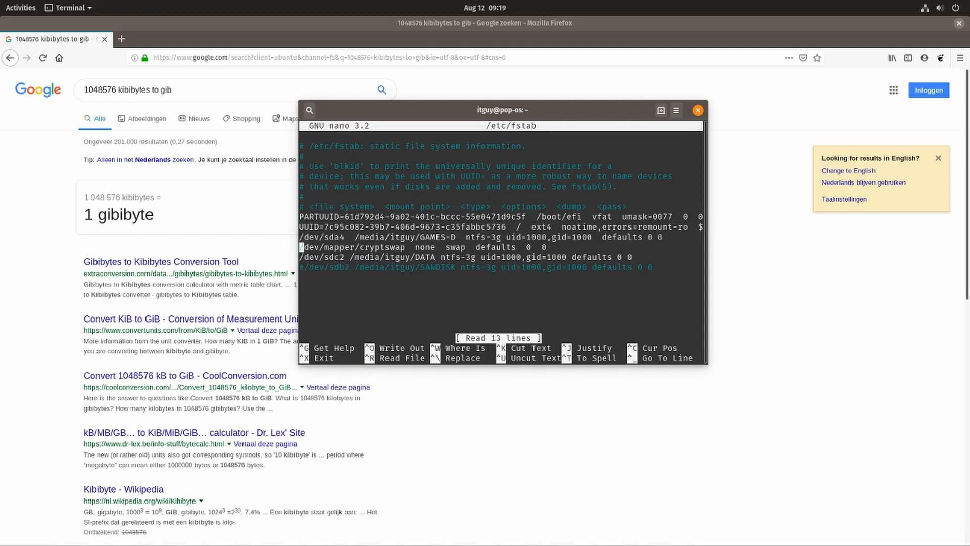
type("#")
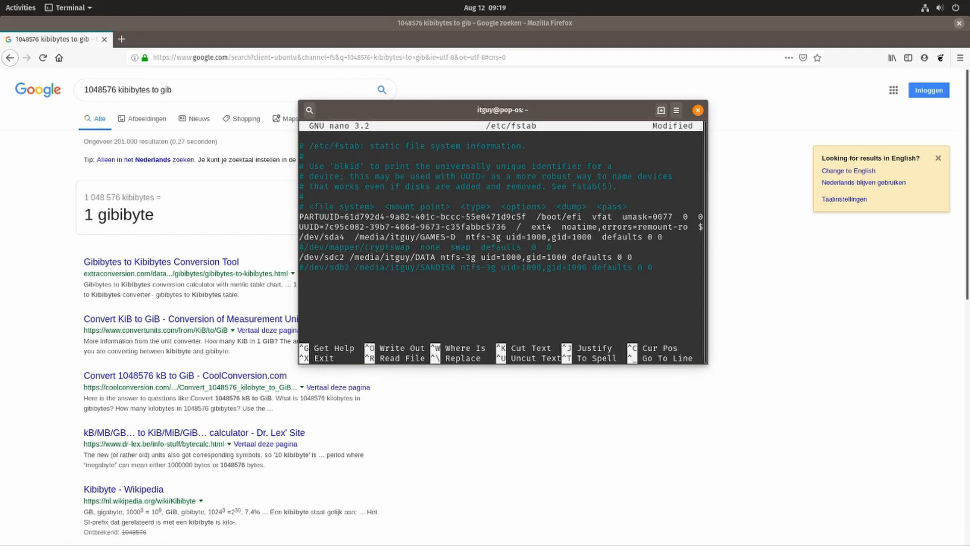
key("ctrl+o")
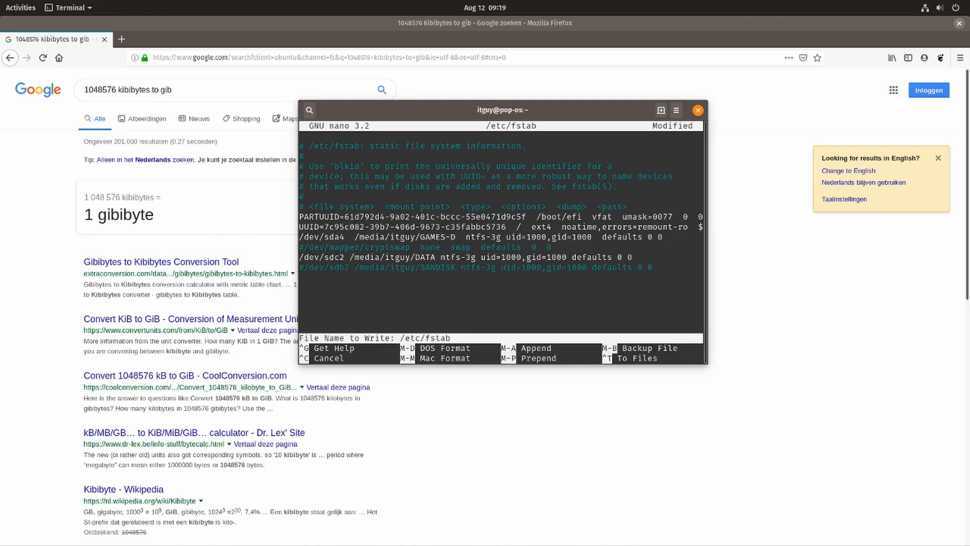
key("Enter")
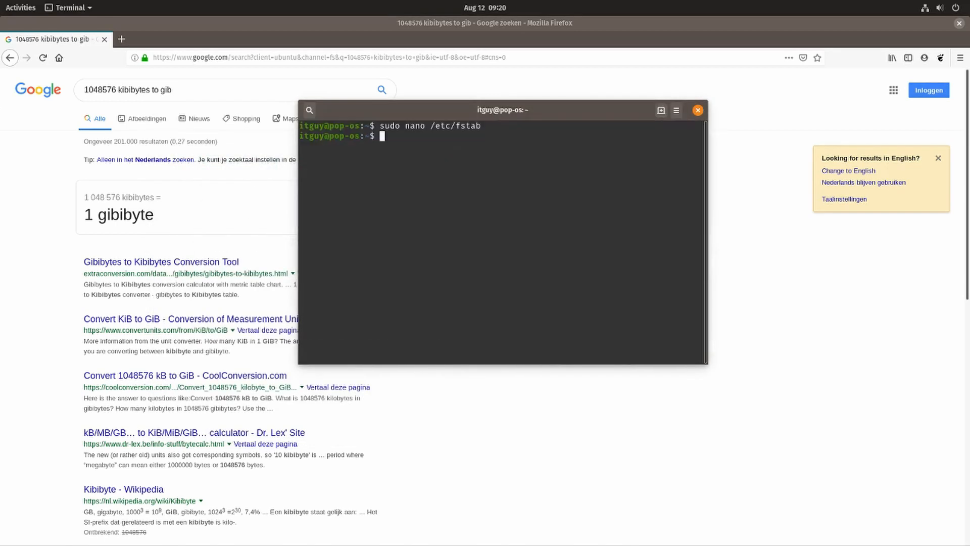
- Run lsblk and inspect the 4G cryptswap device under nvme0n1p5
type("lsblk")
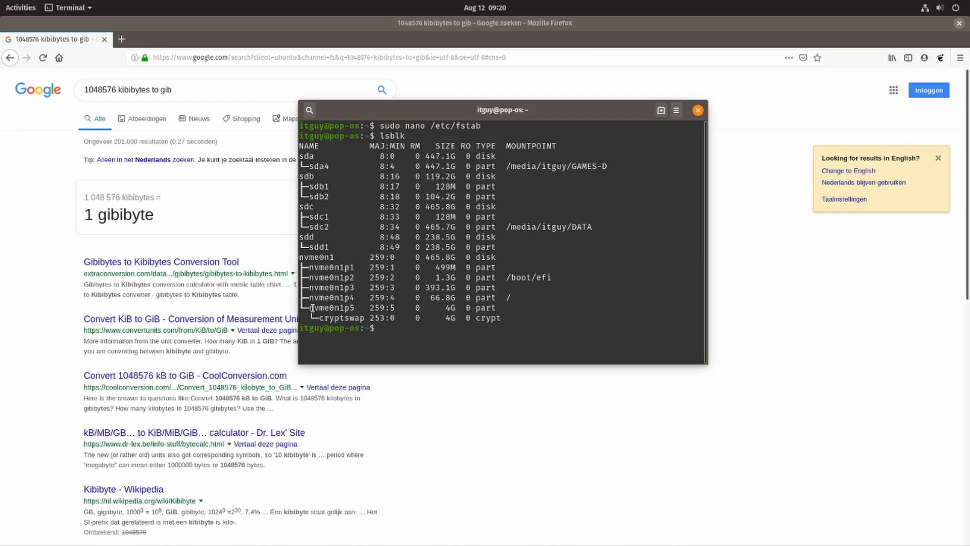
double_click(333, 308)
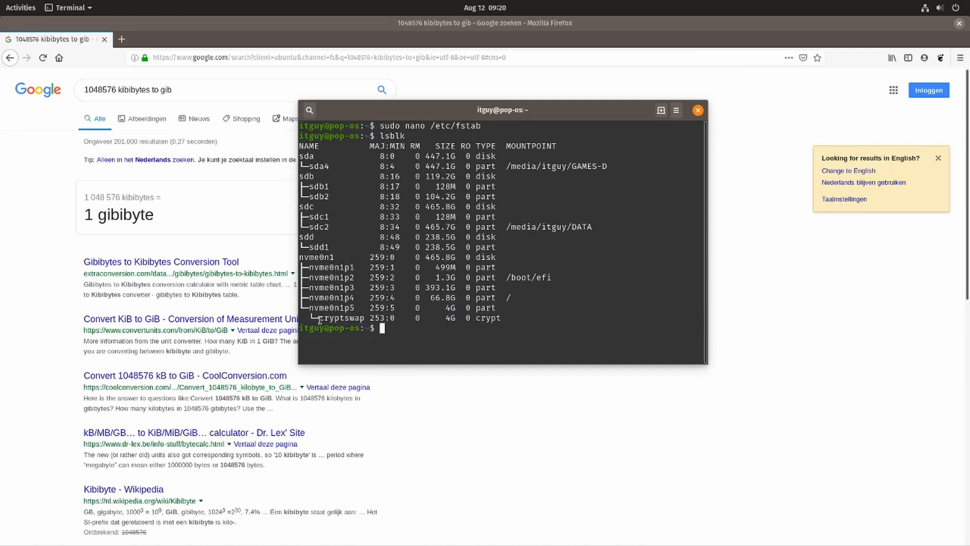
double_click(339, 318)
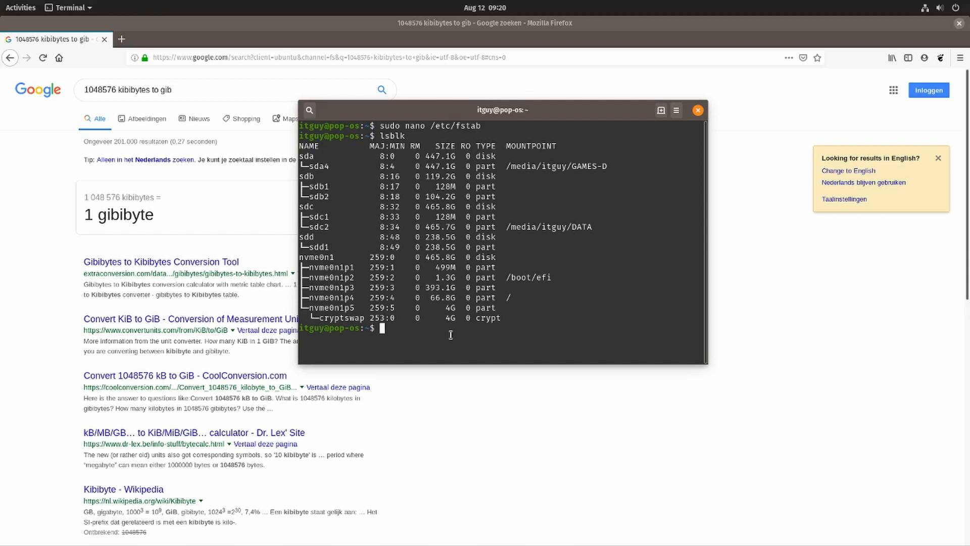
mouse_move(430, 320)
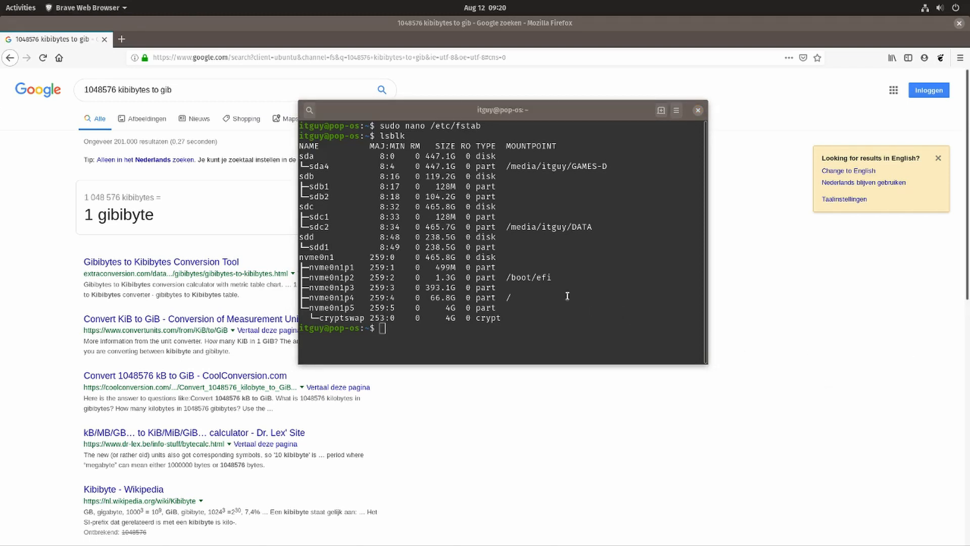
mouse_move(661, 247)
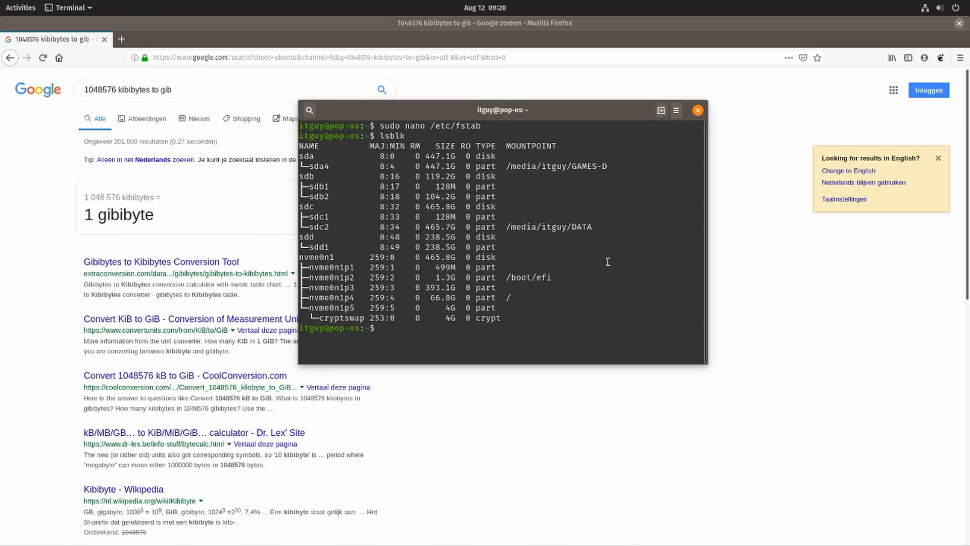
- Start a sudo dd command reading from /dev/zero
type("sudo")
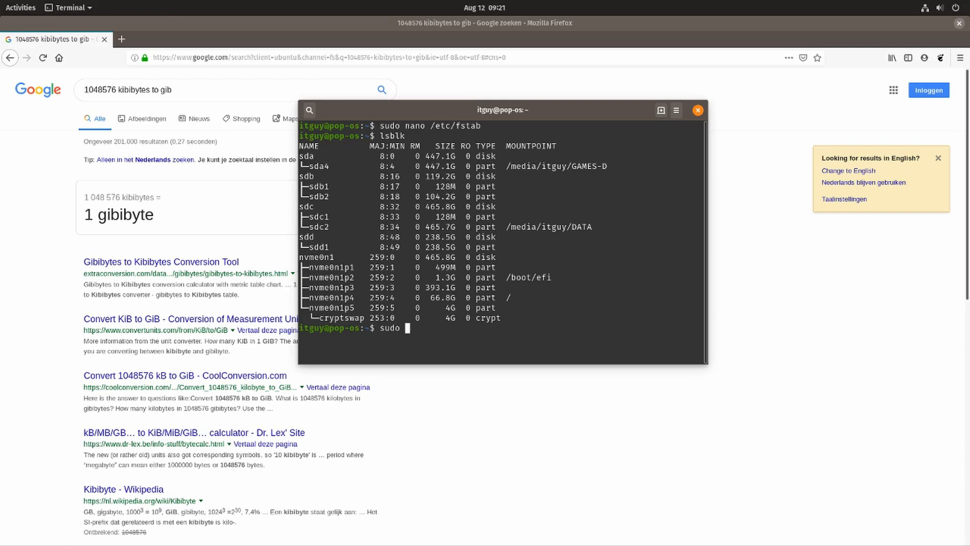
type("dd if")
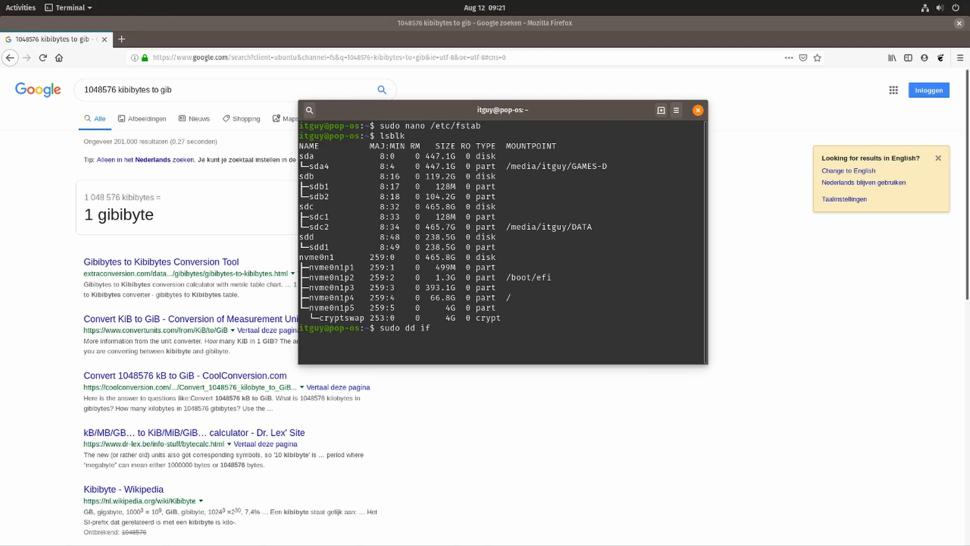
type("=")
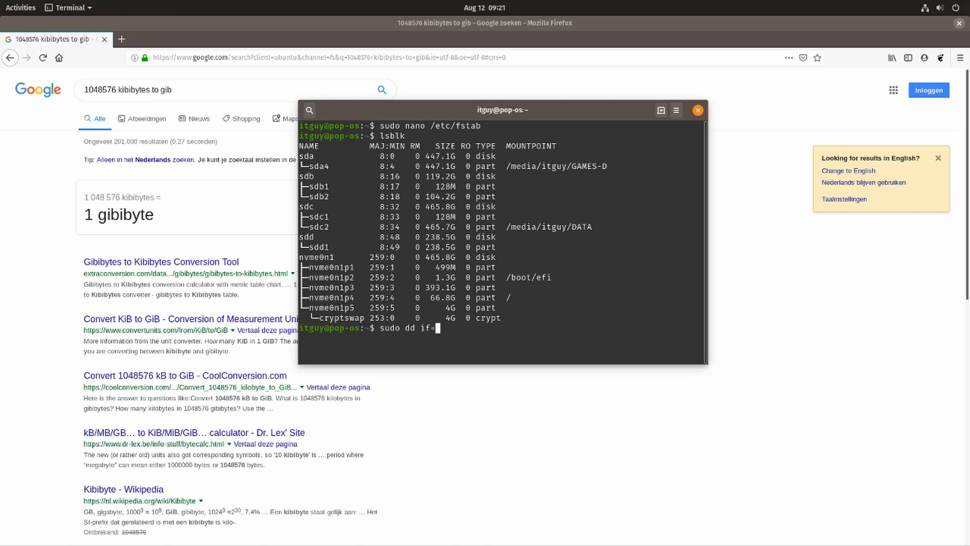
type("/")
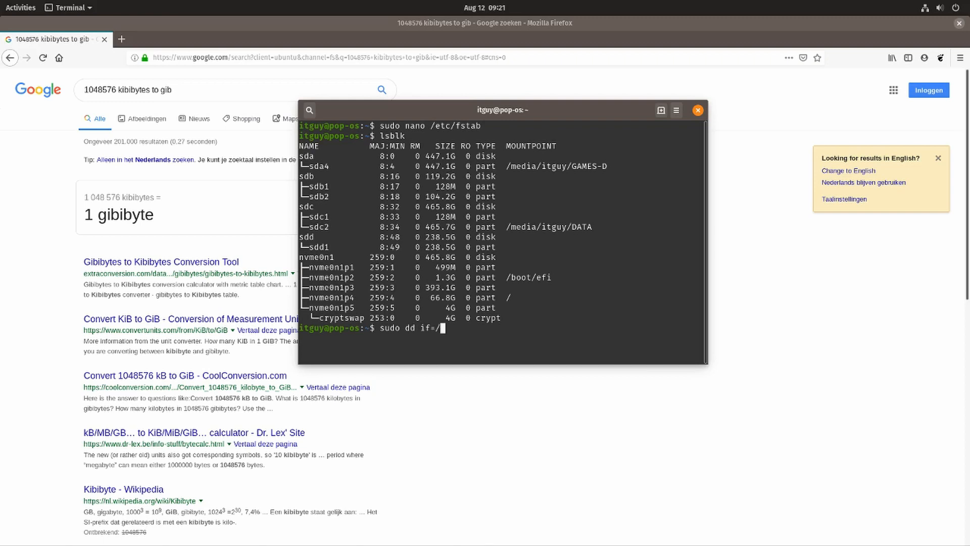
type("dev/")
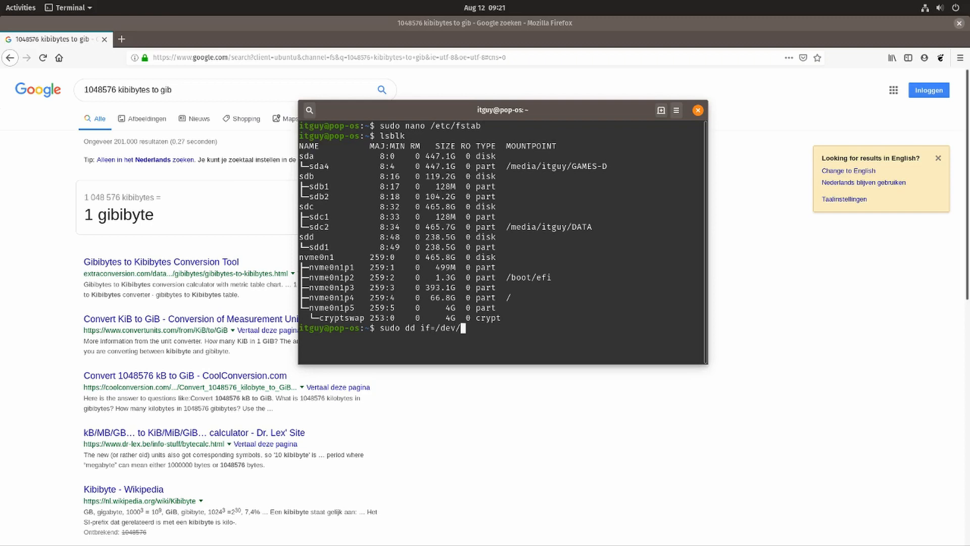
type("zerp")
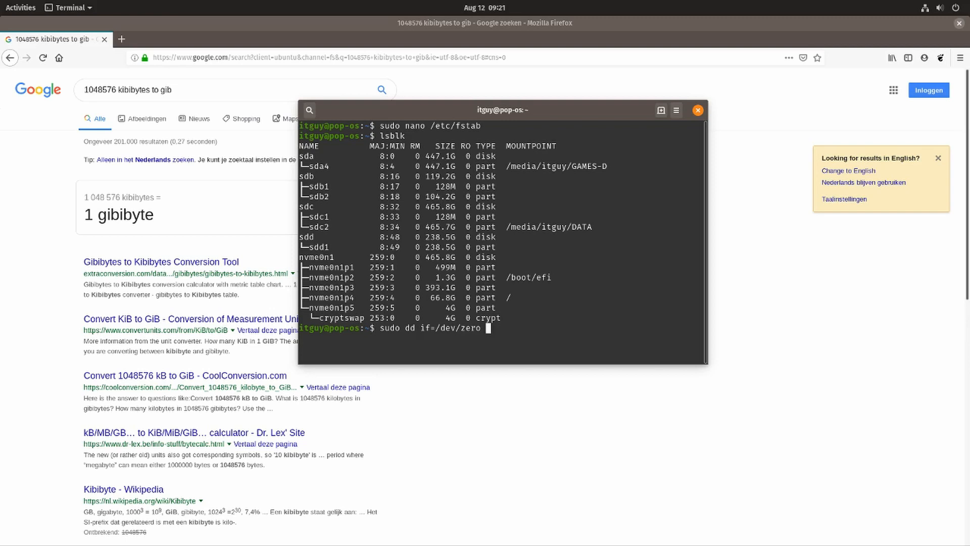
- Extend the unrun dd command with of=/swapfile, bs=1024 and count=
type("of/")
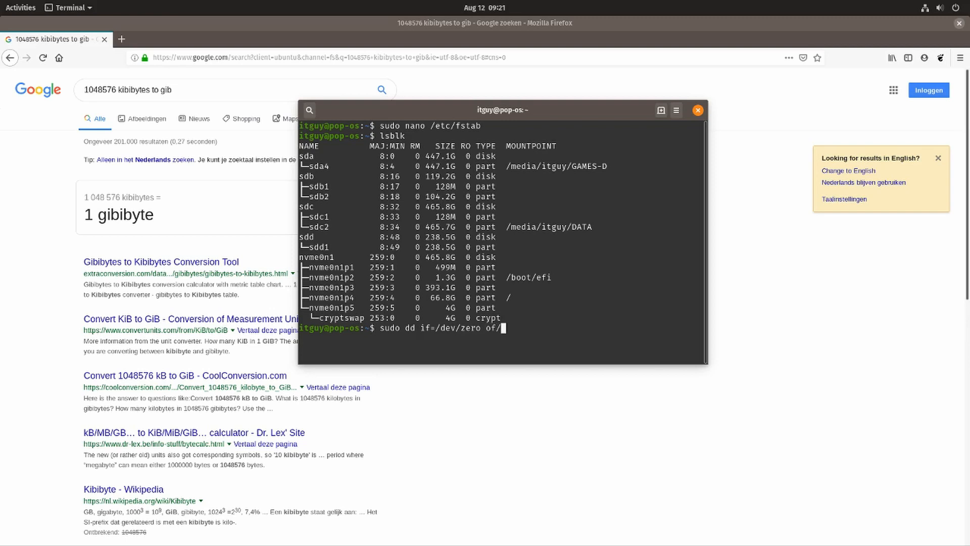
type("s")
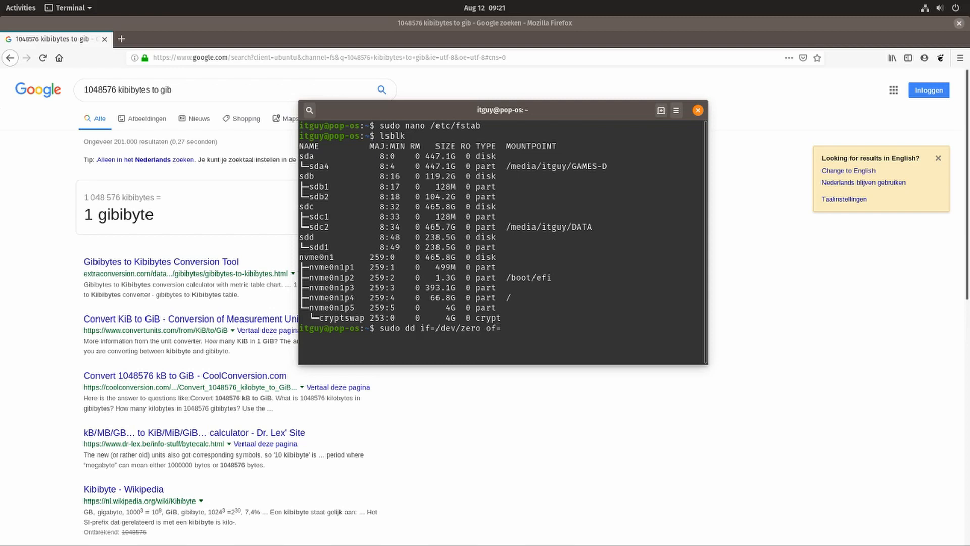
type("/")
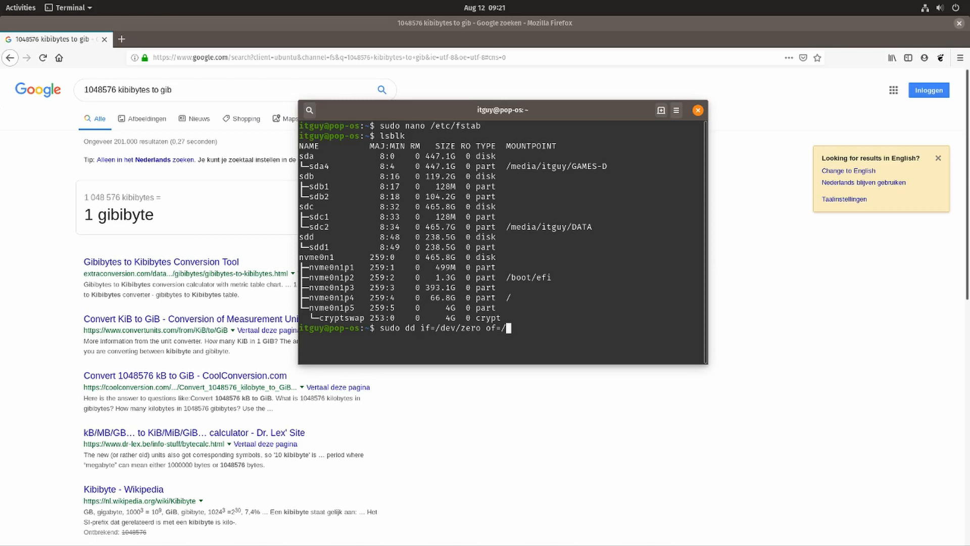
type("swa")
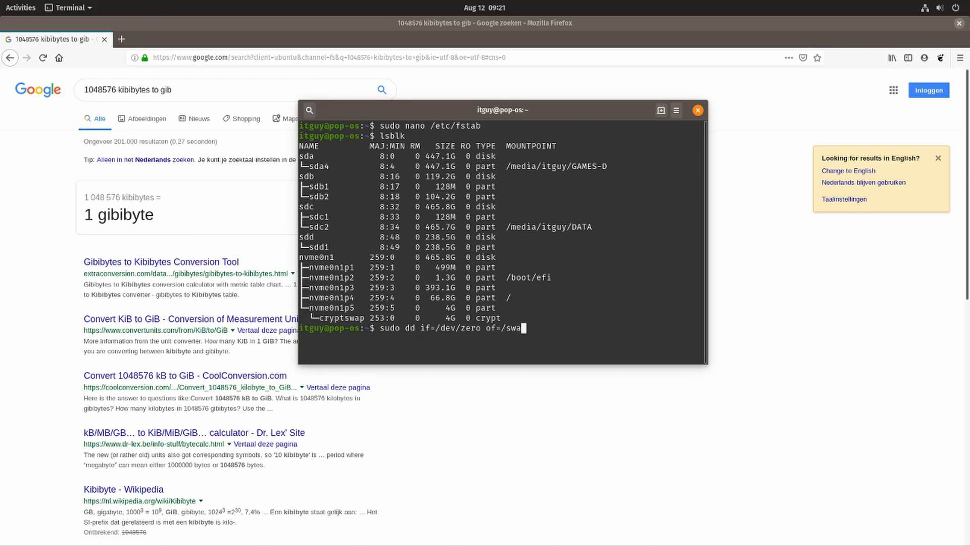
type("pfile")
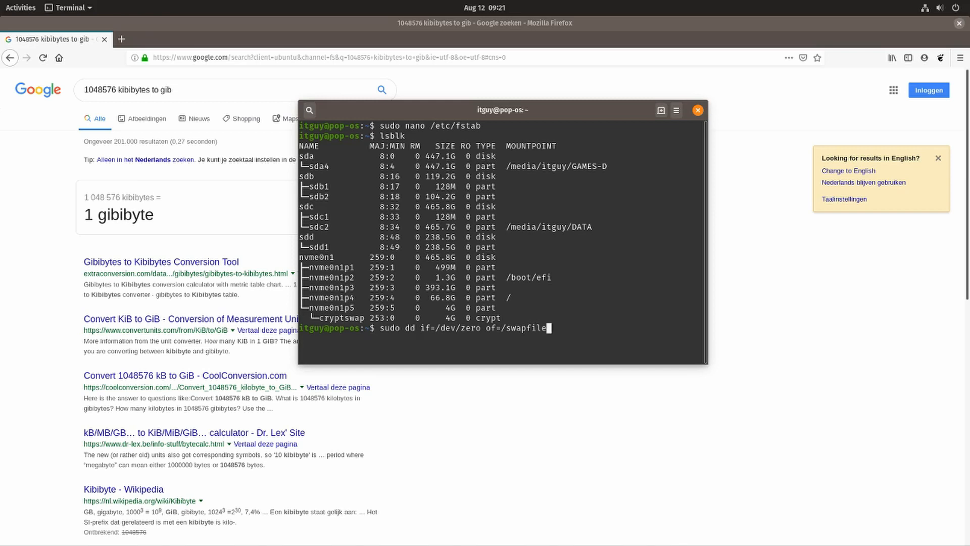
type("bs=")
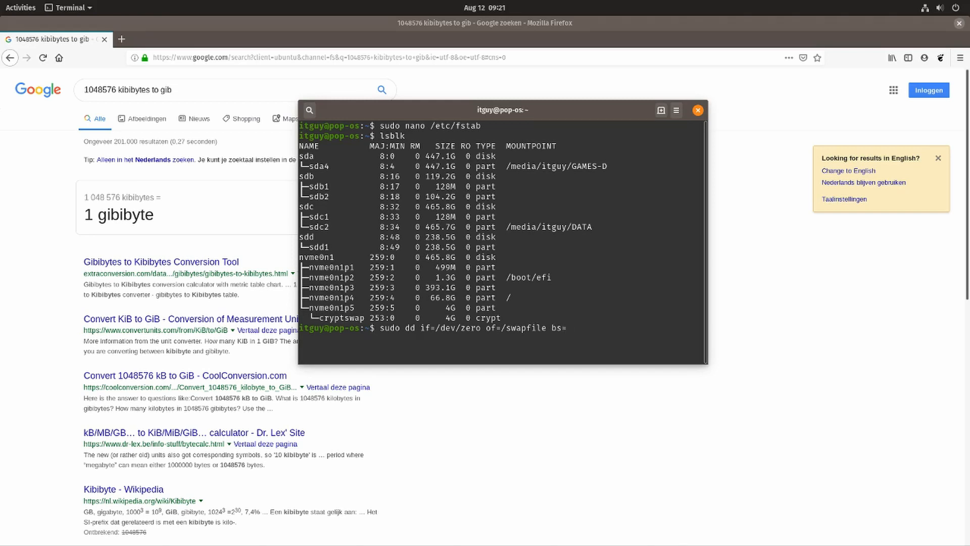
type("1024")
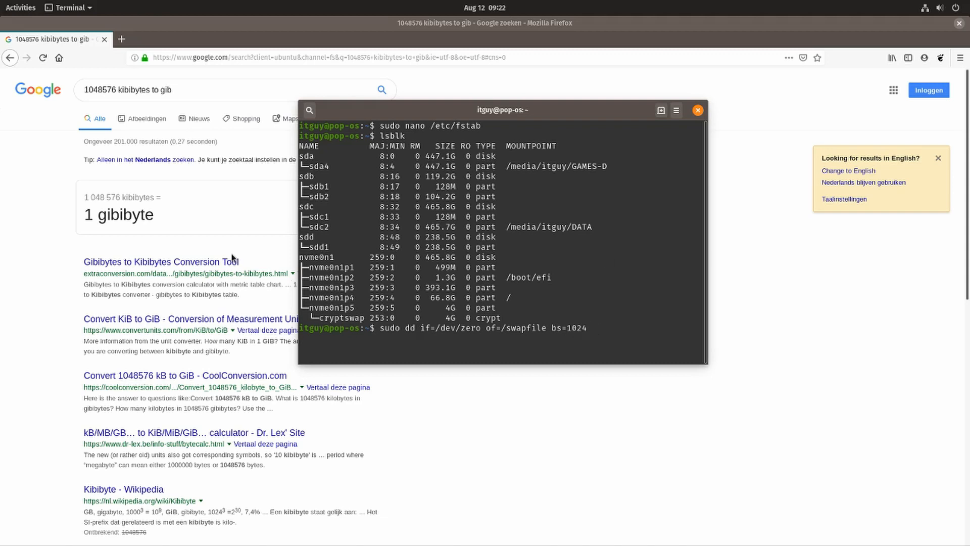
type("count")
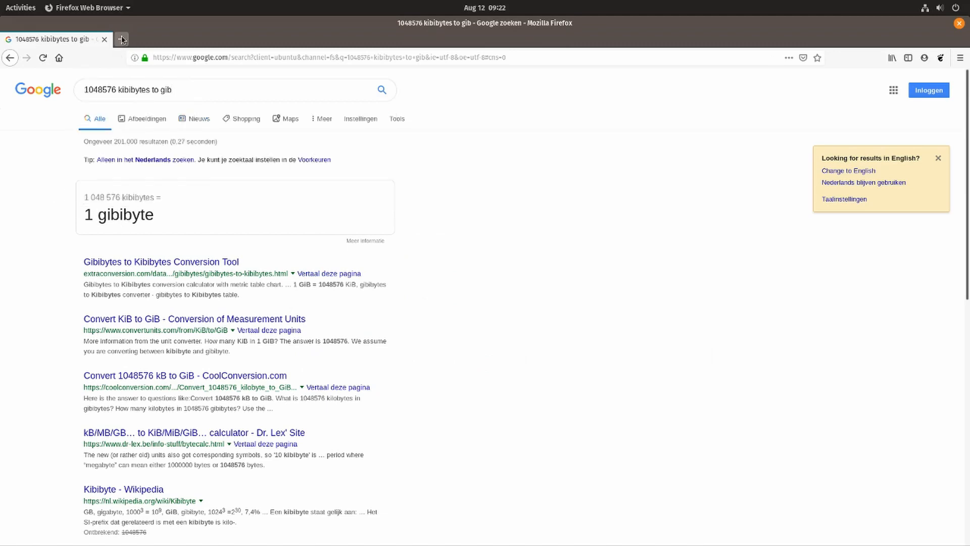
- Return to the Firefox result showing 1048576 kibibytes equals 1 gibibyte
left_click(21, 7)
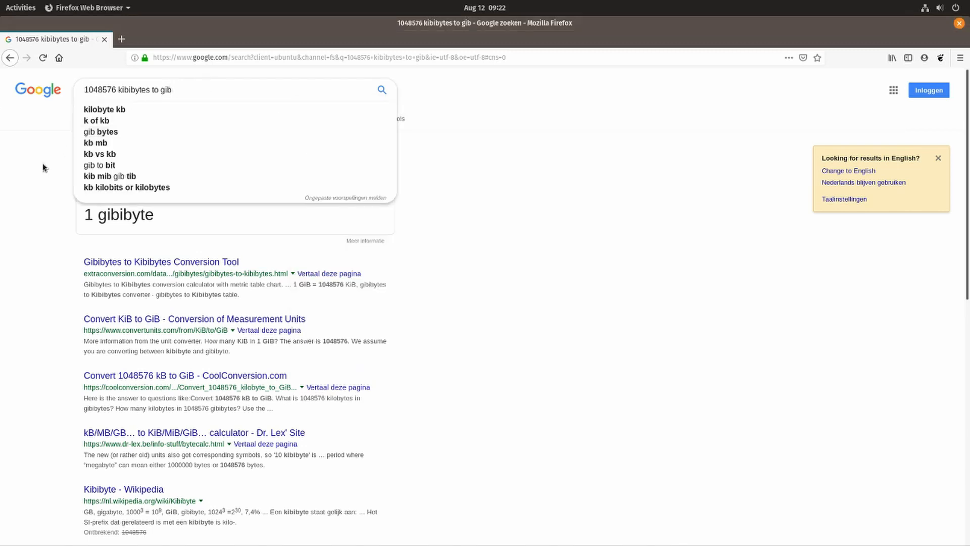
triple_click(127, 90)
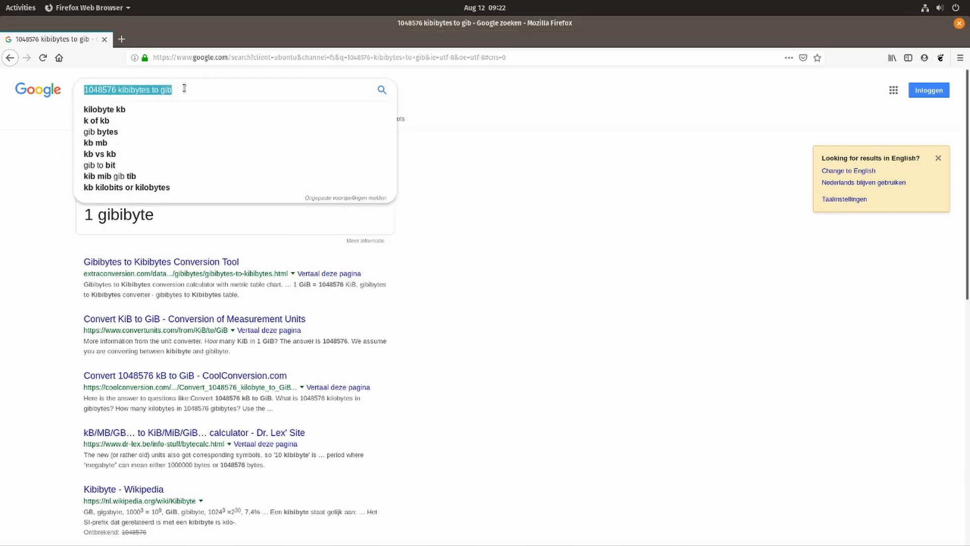
double_click(133, 90)
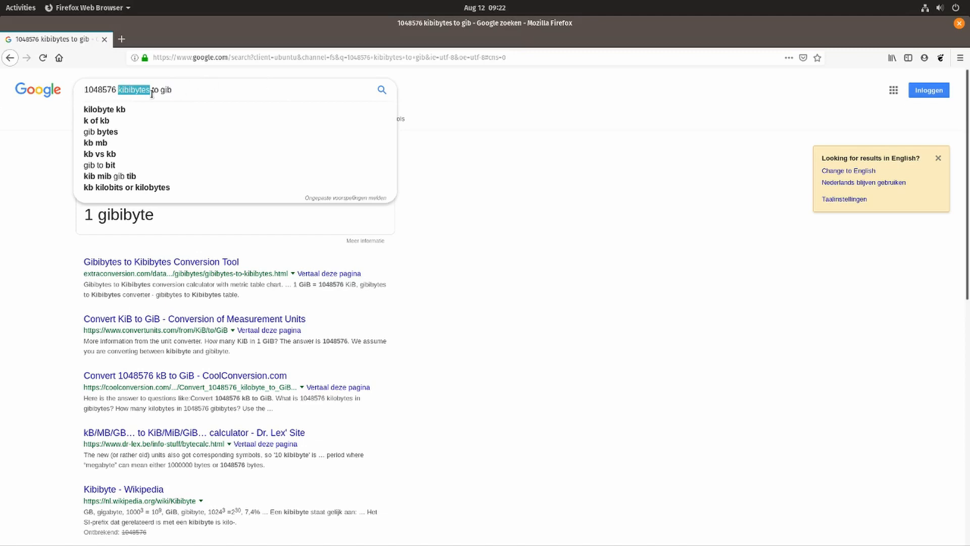
key("ctrl+a")
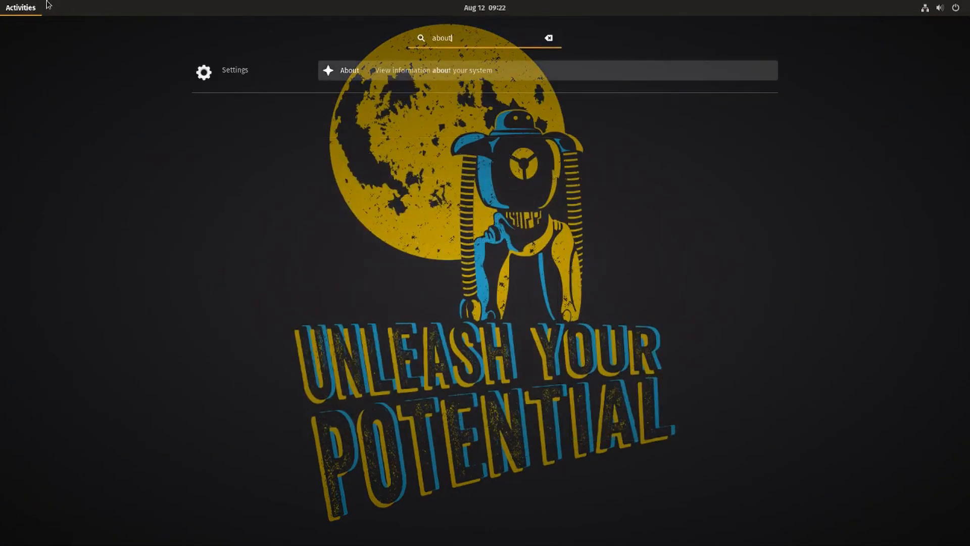
- Open the About settings page showing 15.6 GiB memory on Pop!_OS 19.04
left_click(349, 70)
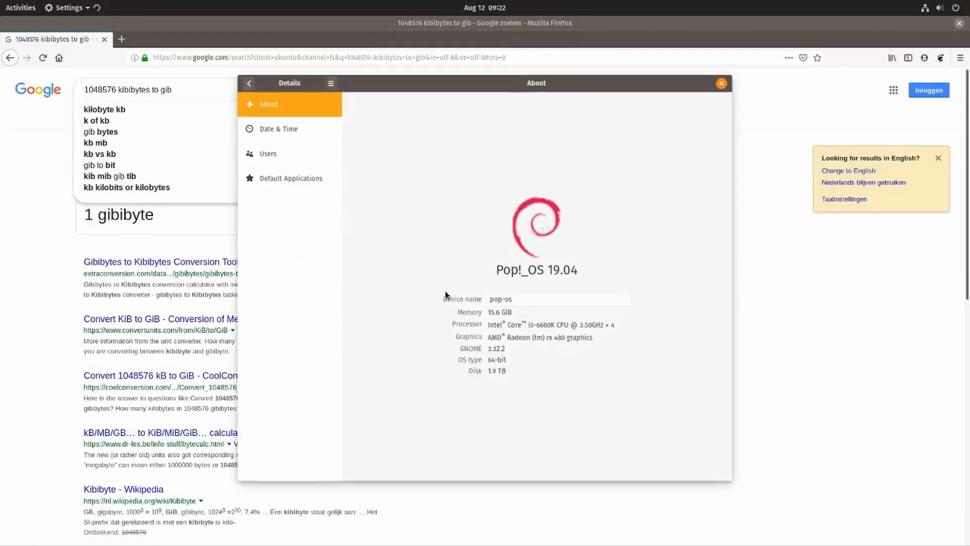
mouse_move(502, 313)
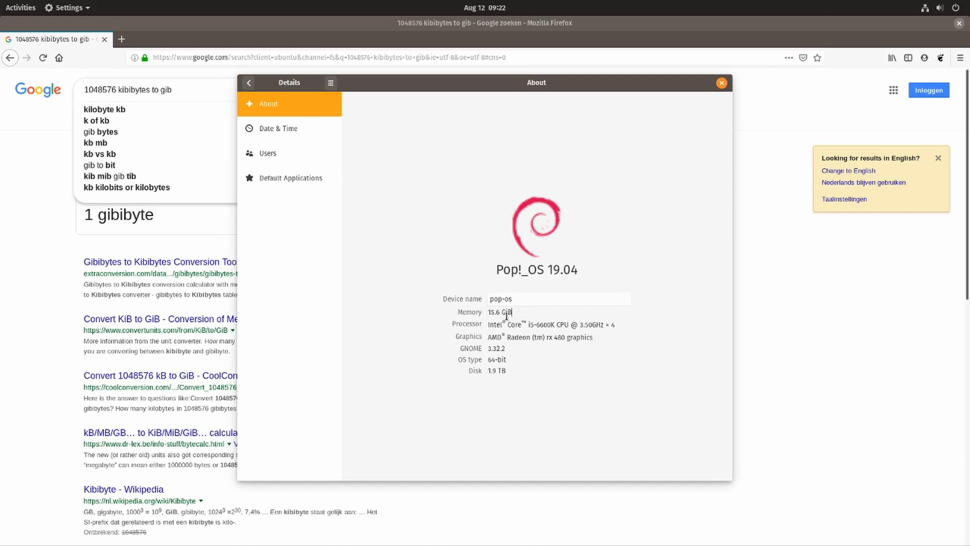
mouse_move(770, 57)
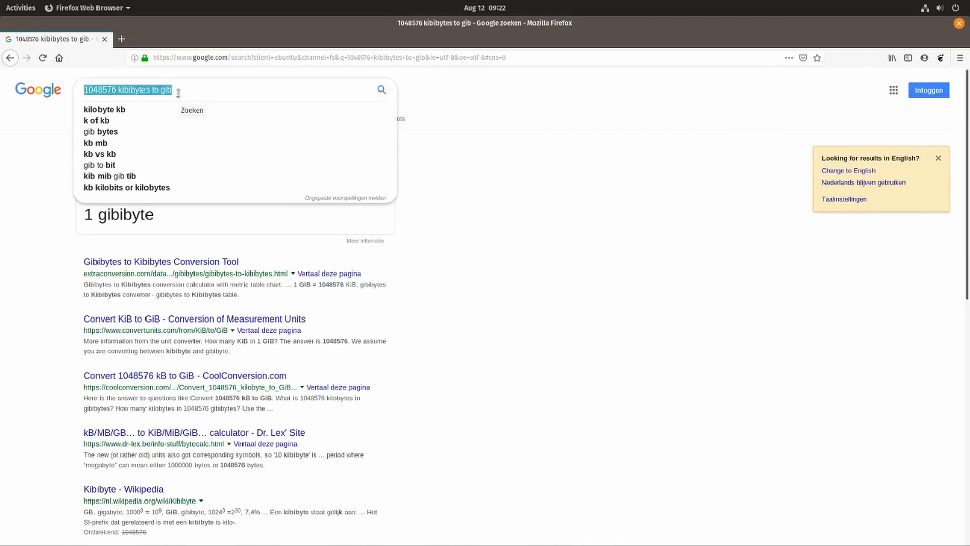
- Correct the Firefox query to 16 gibibytes in kibibytes and select the 16 777 216 result
type("16 gibit")
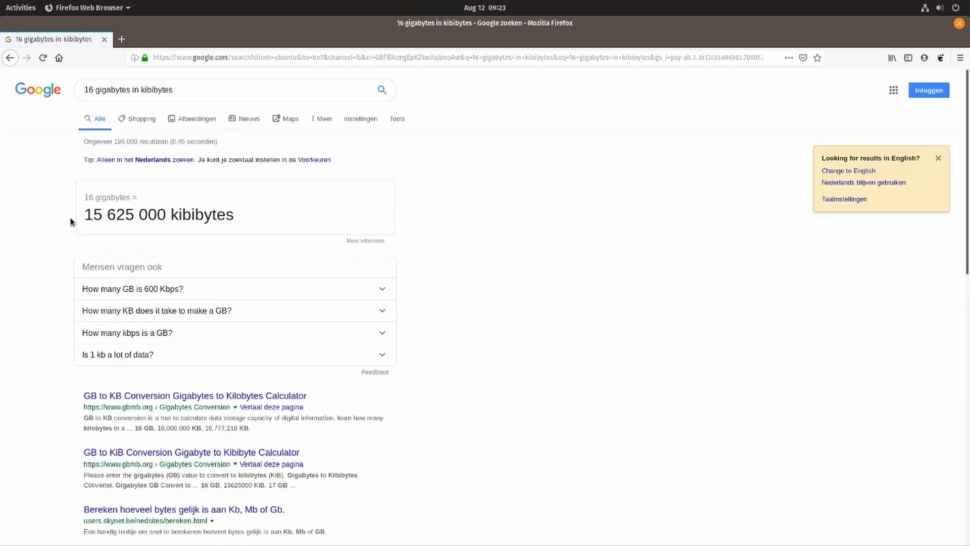
double_click(93, 214)
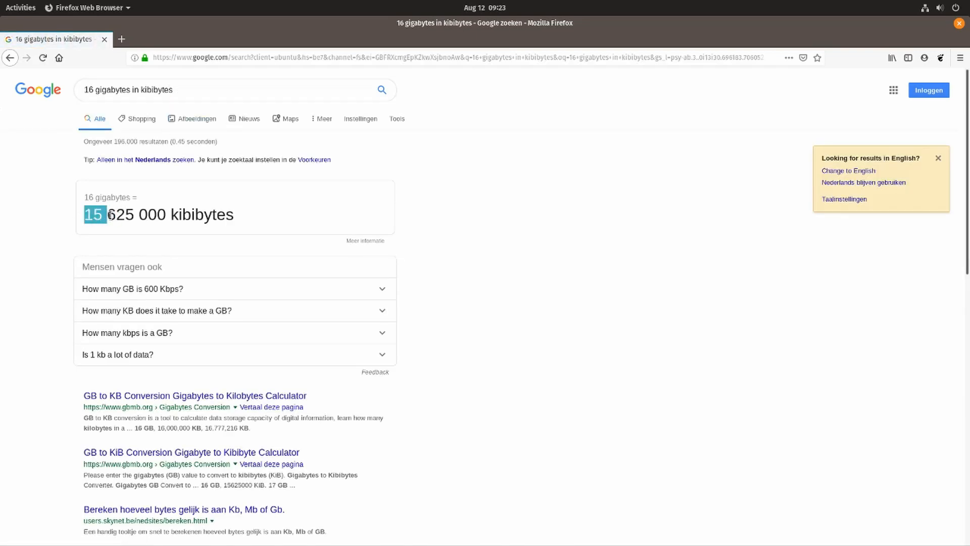
double_click(111, 90)
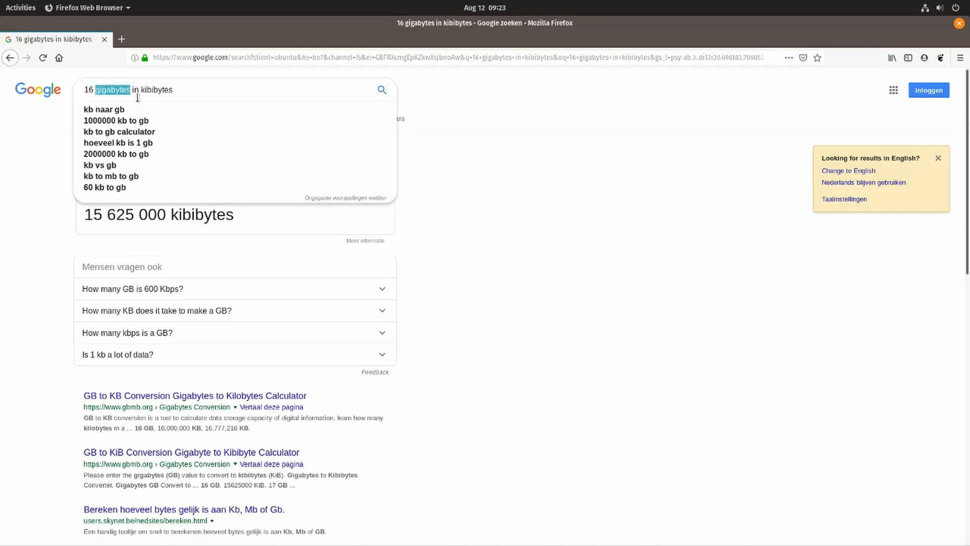
type("gibi")
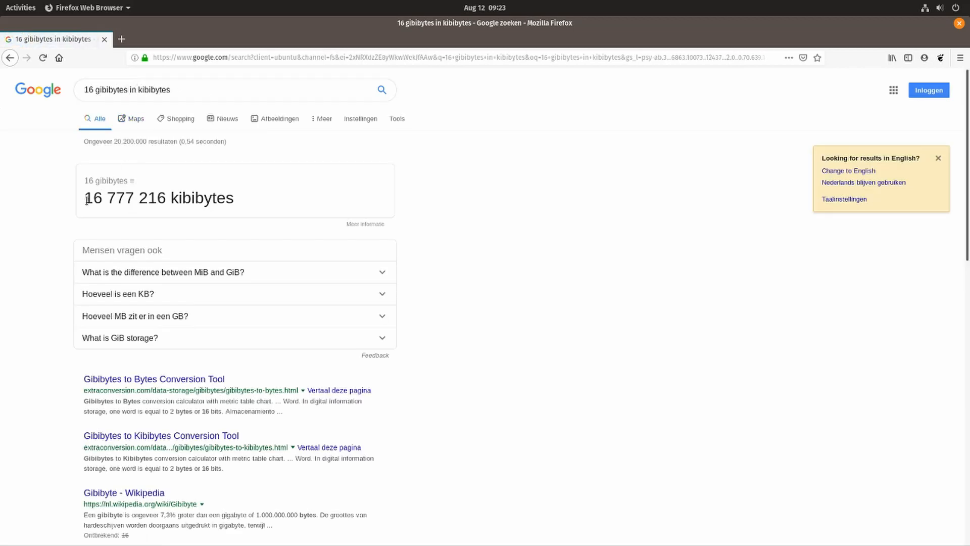
double_click(86, 197)
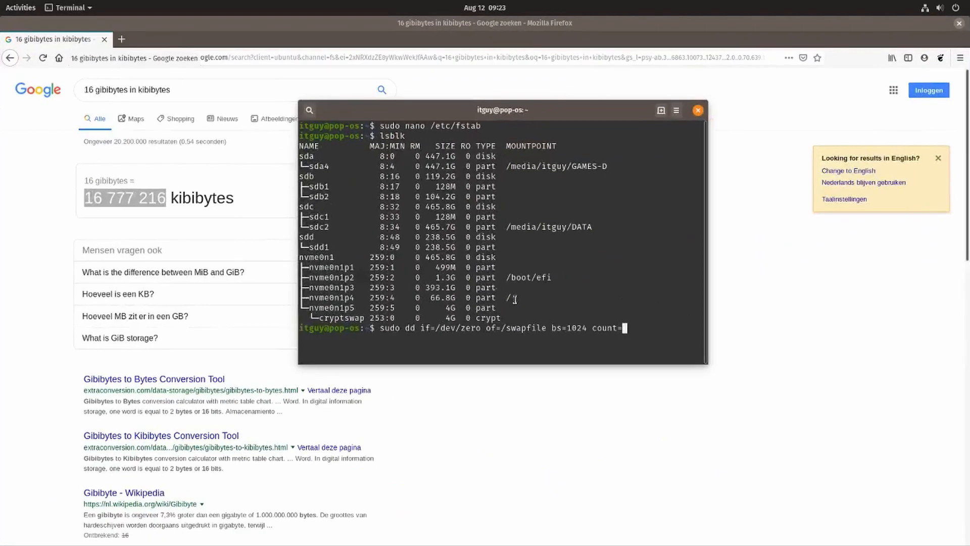
- Append 16777216 after count= in the pending dd command, removing the spaces
type("16 777 216")
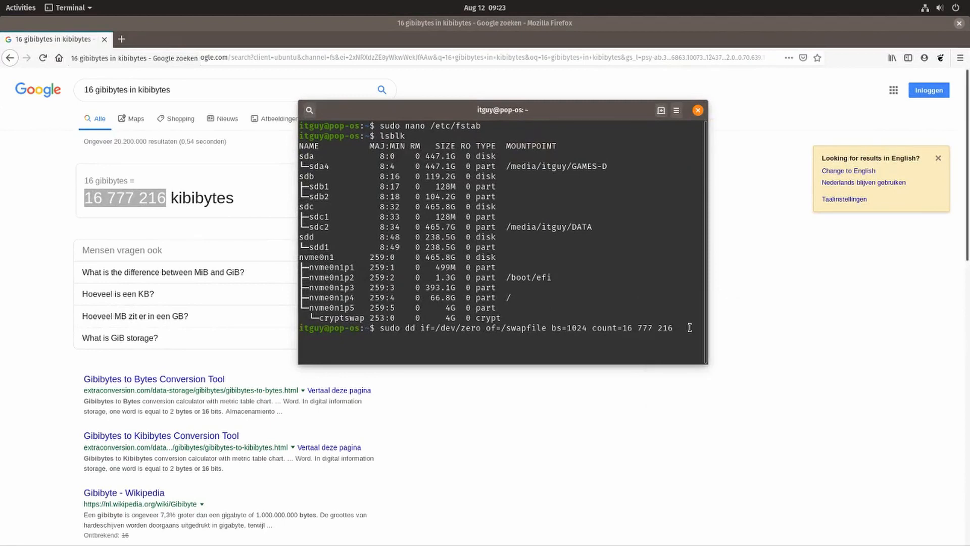
key("BackSpace")
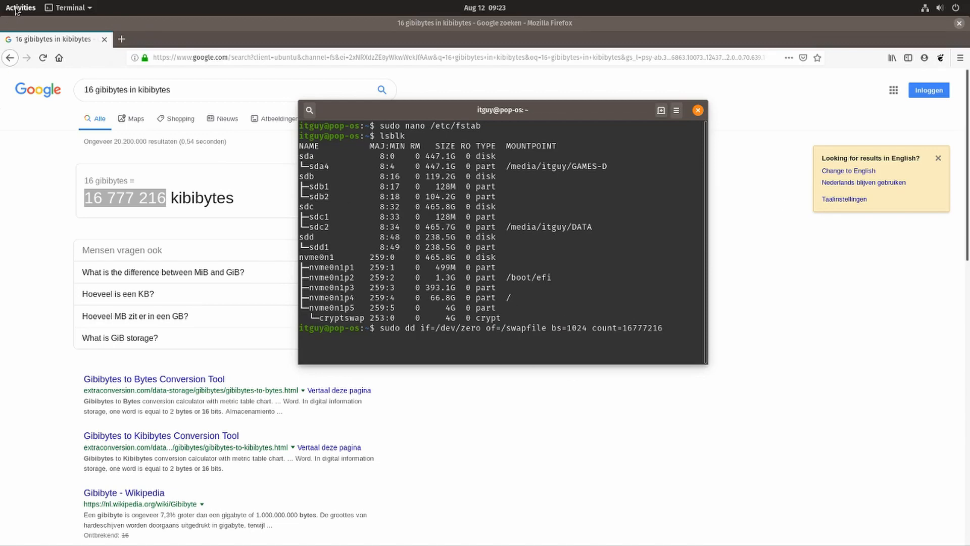
left_click(21, 6)
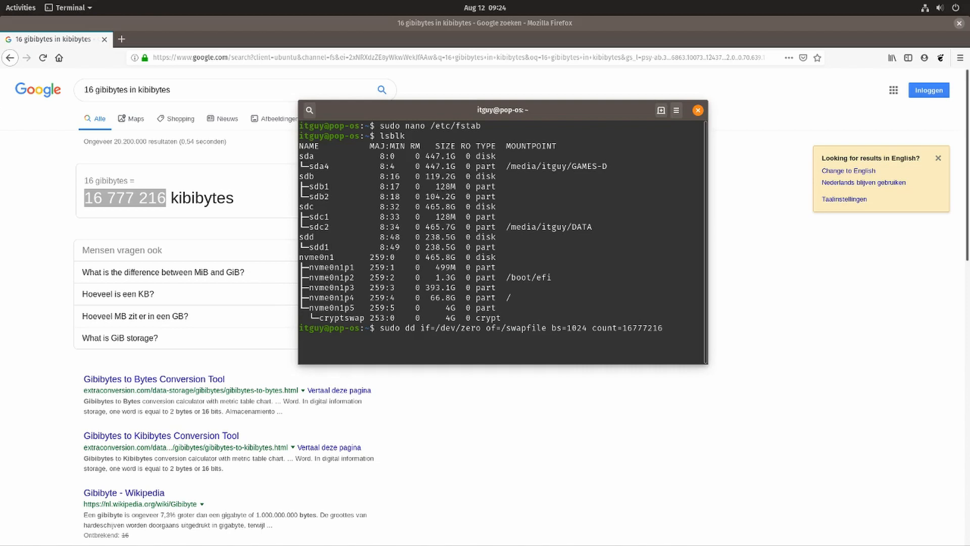
- Run the dd command to write the 16 GiB /swapfile
key("Return")
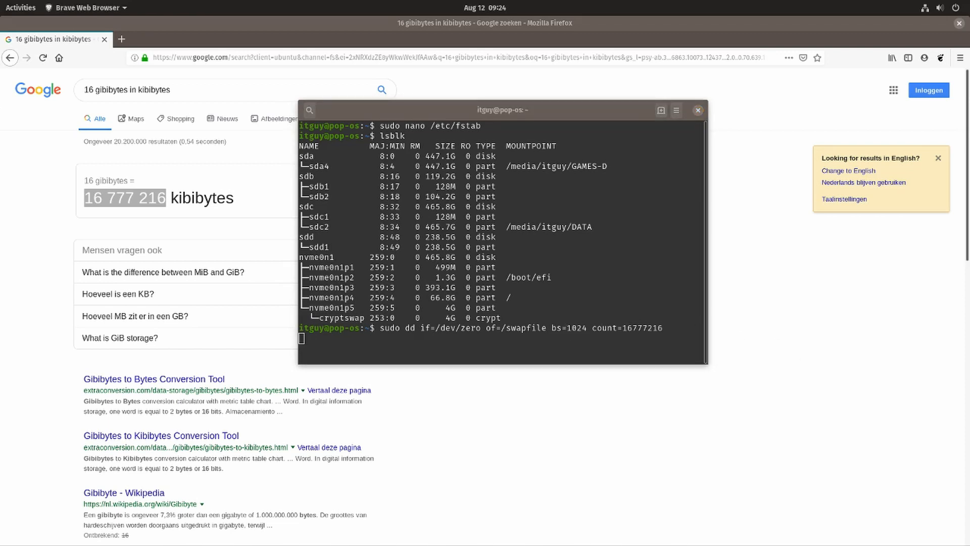
mouse_move(538, 270)
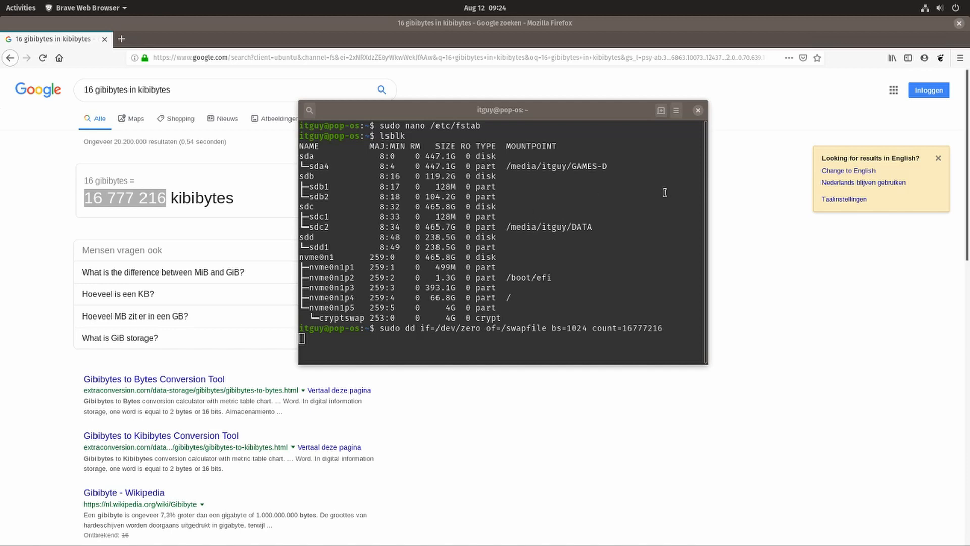
mouse_move(665, 192)
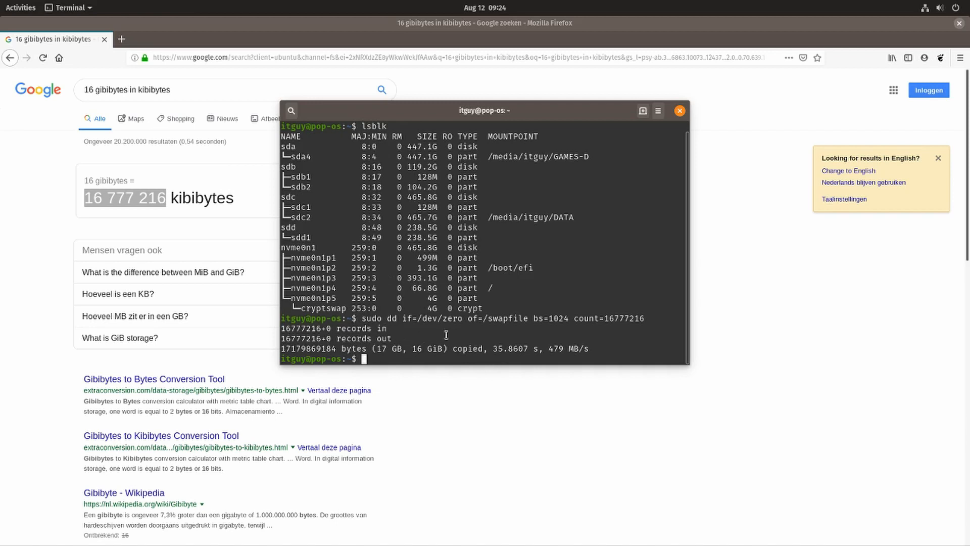
mouse_move(811, 272)
type("sudo")
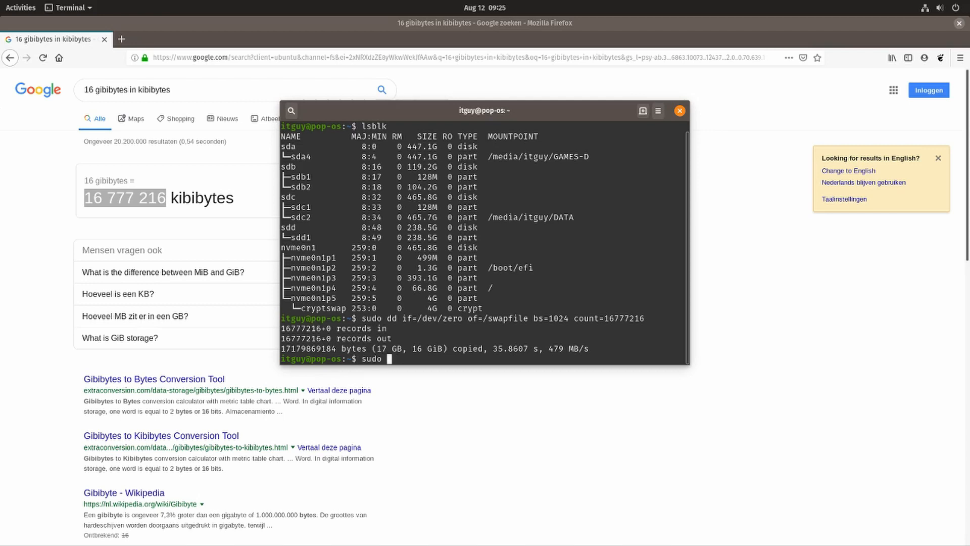
- Restrict /swapfile to owner read/write with sudo chmod 600
type("chmod 600")
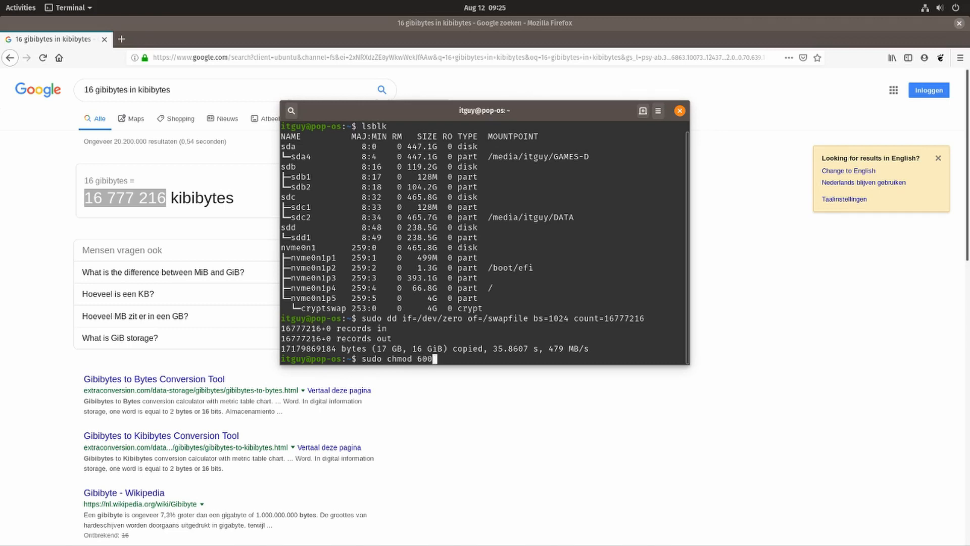
type("/")
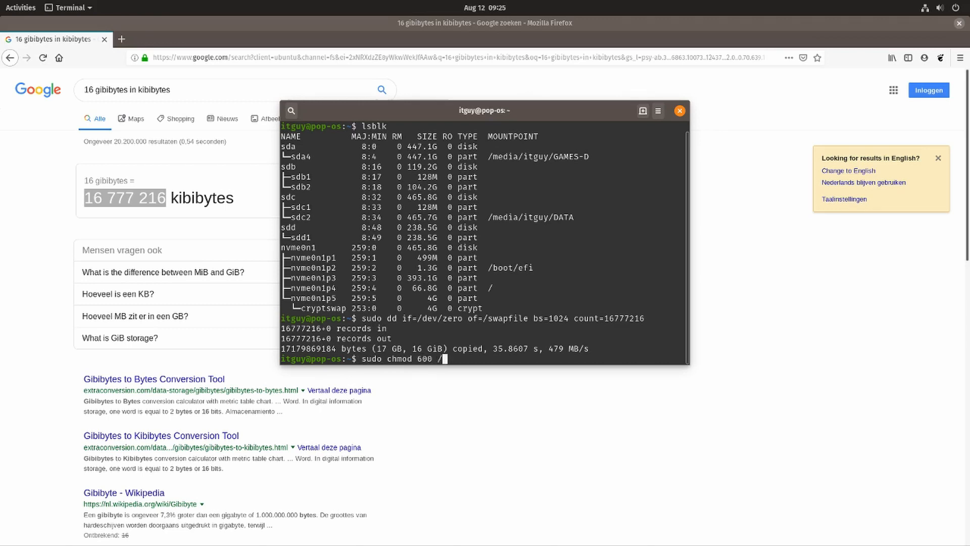
type("swapfile")
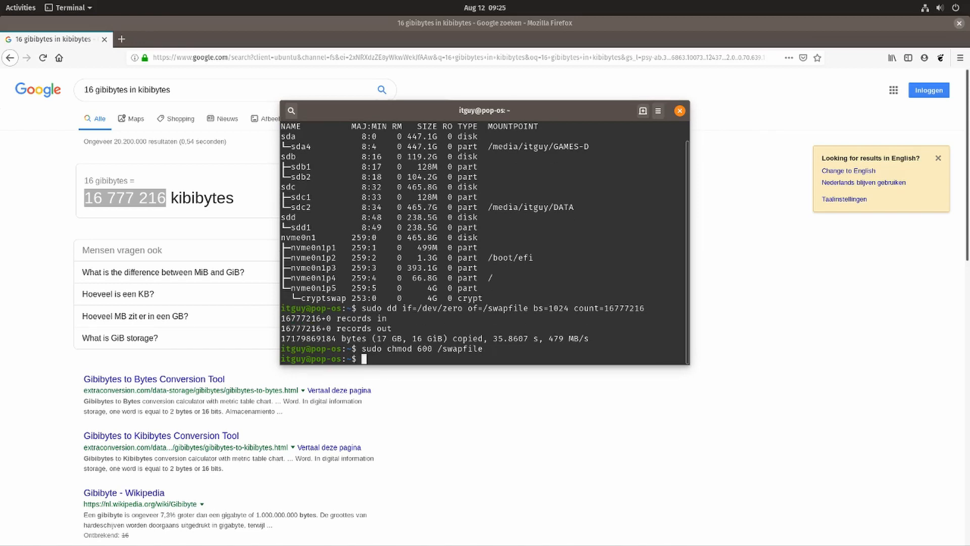
- Format /swapfile as swap space with sudo mkswap
type("sudo mkswap")
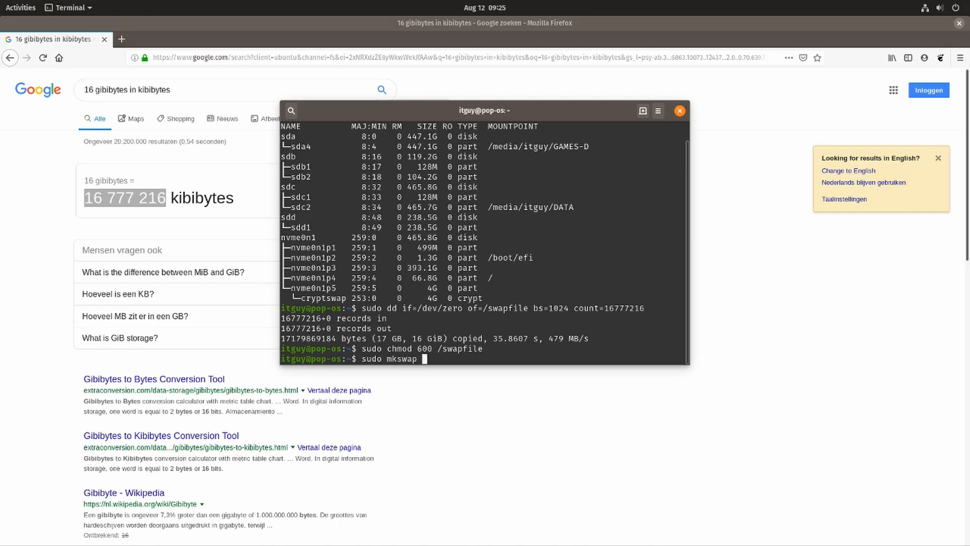
type("/swapfile")
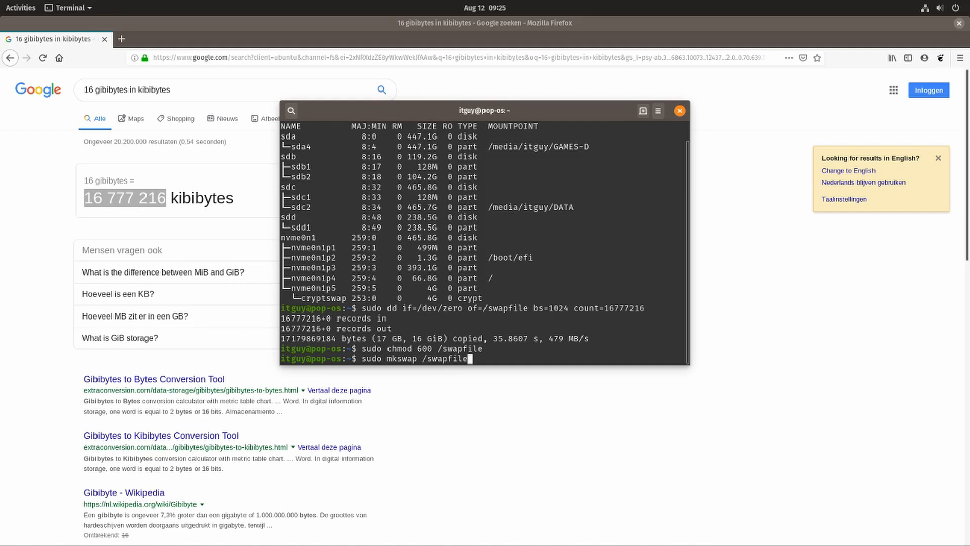
key("Return")
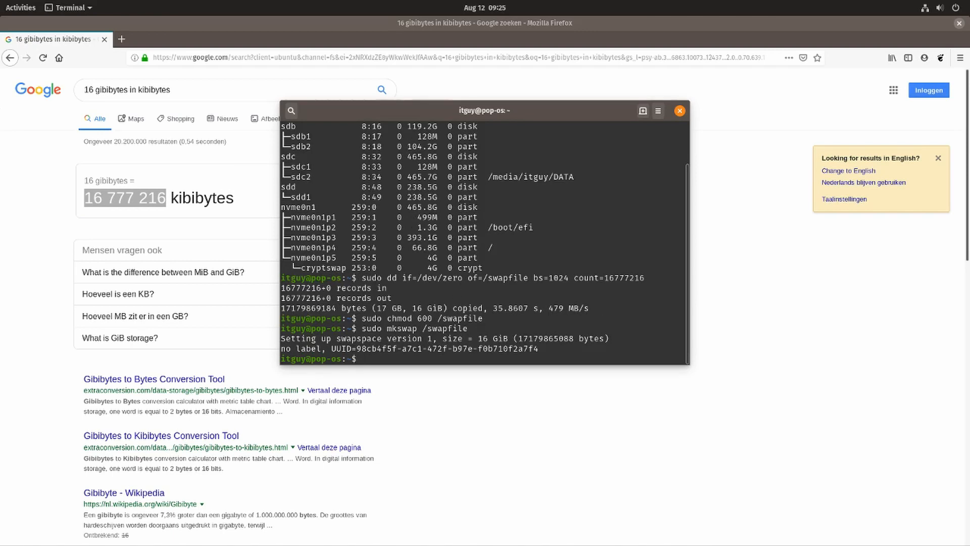
mouse_move(467, 276)
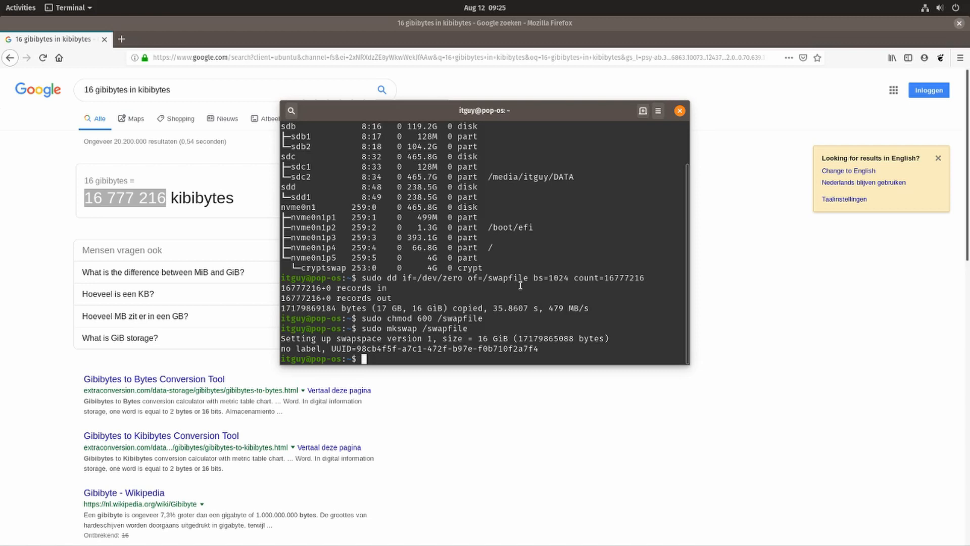
- Enable /swapfile with swapon and list active swap, showing the 16 GiB file
type("sudo swapon /")
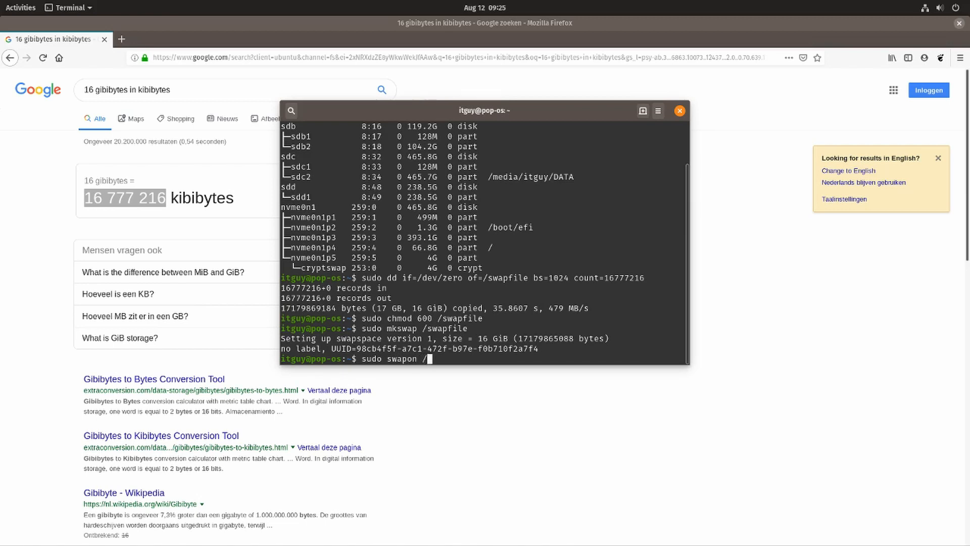
type("swapfile")
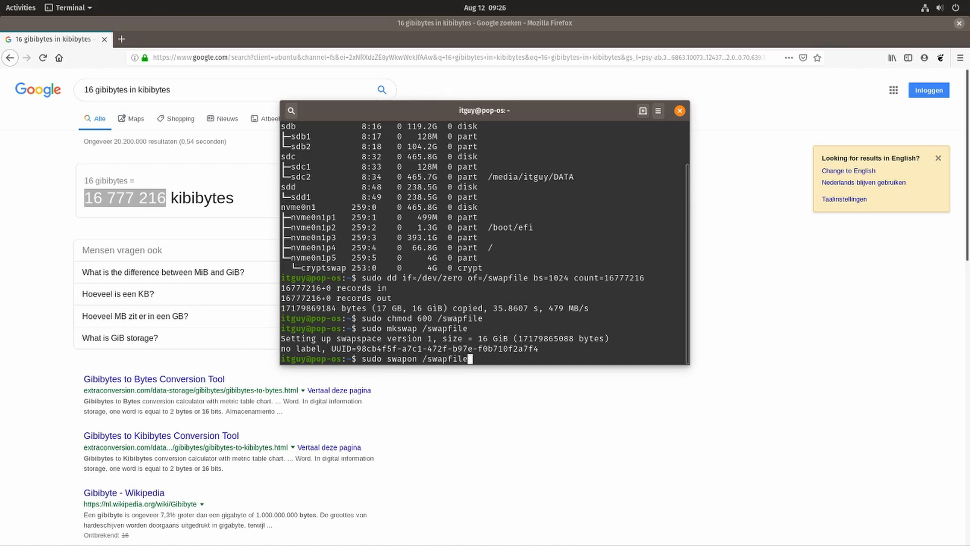
key("Return")
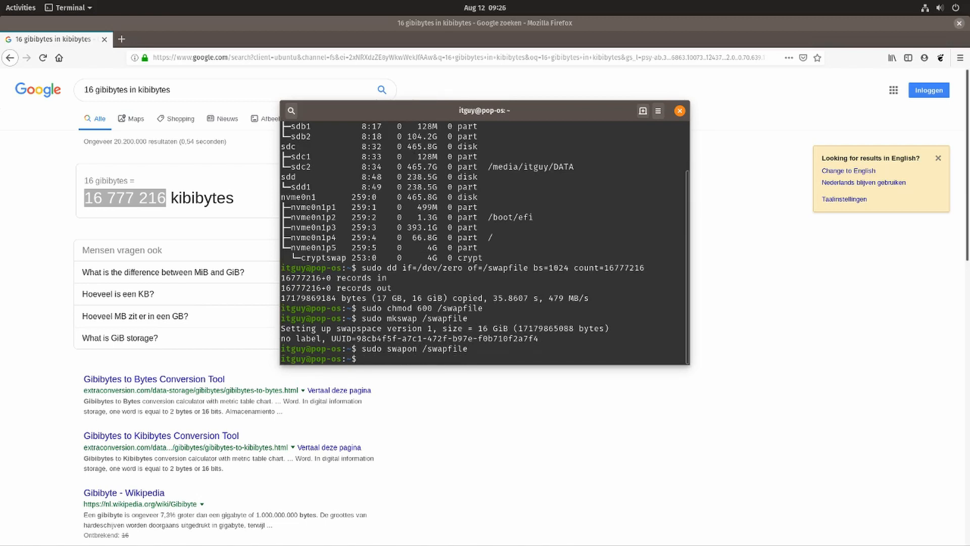
type("swapon -s")
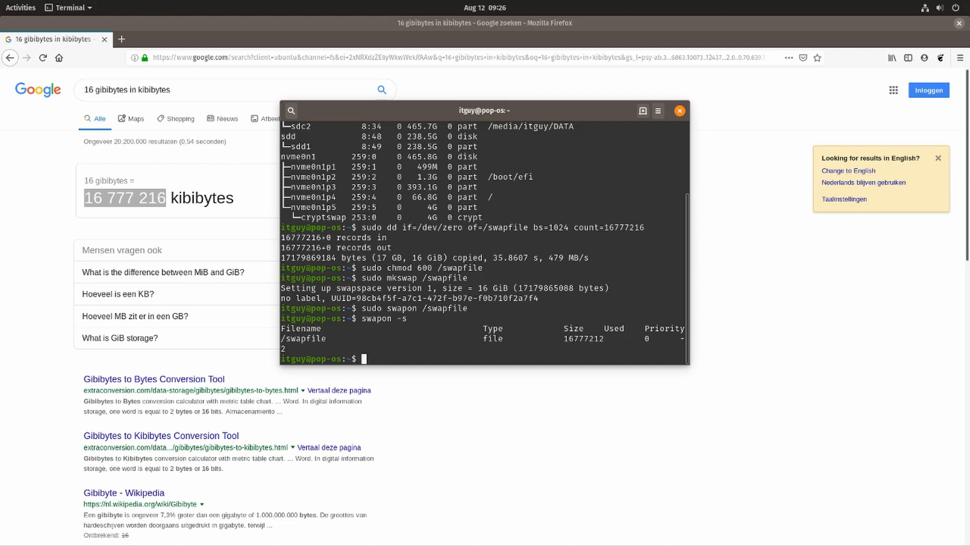
mouse_move(570, 118)
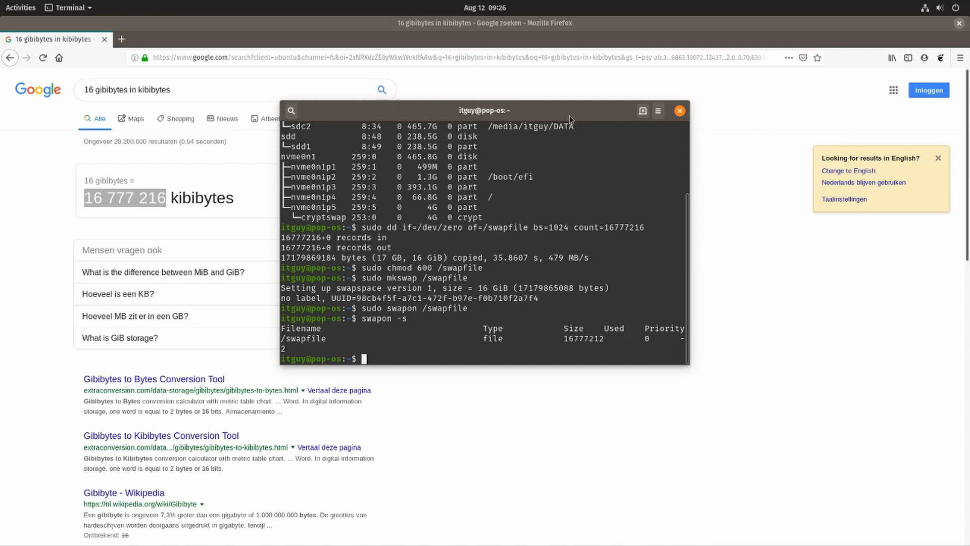
type("sudo")
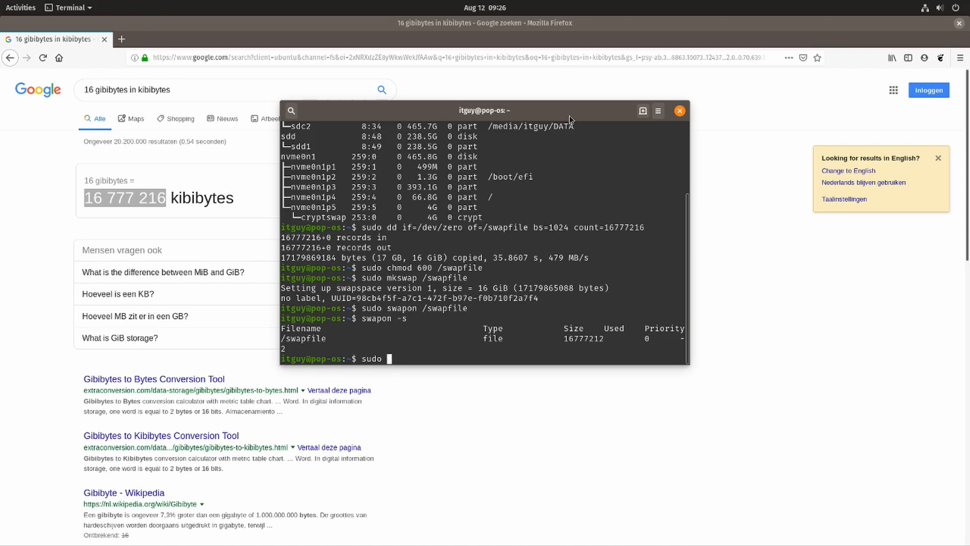
- Add '/swapfile none swap sw 0 0' to /etc/fstab in nano, save, and exit the terminal
type("nano /ert")
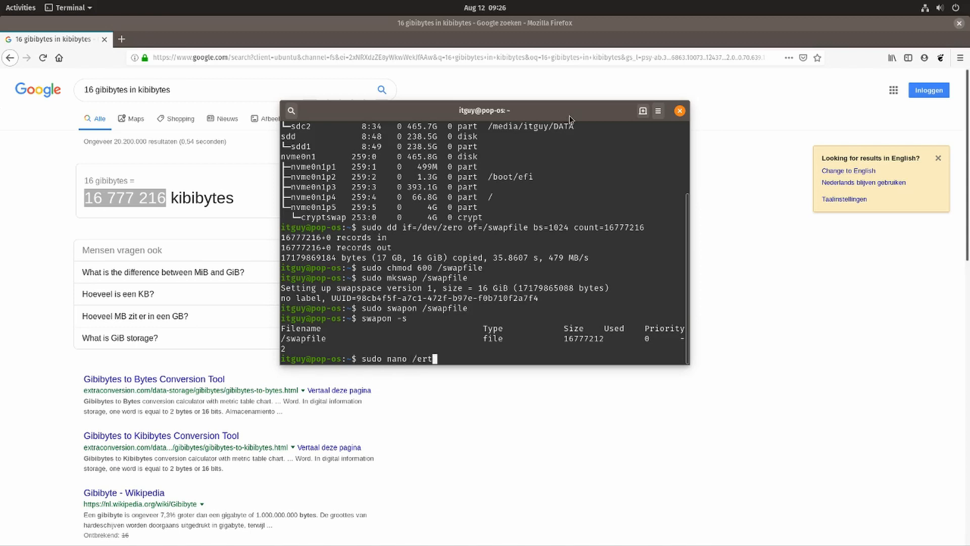
type("c/")
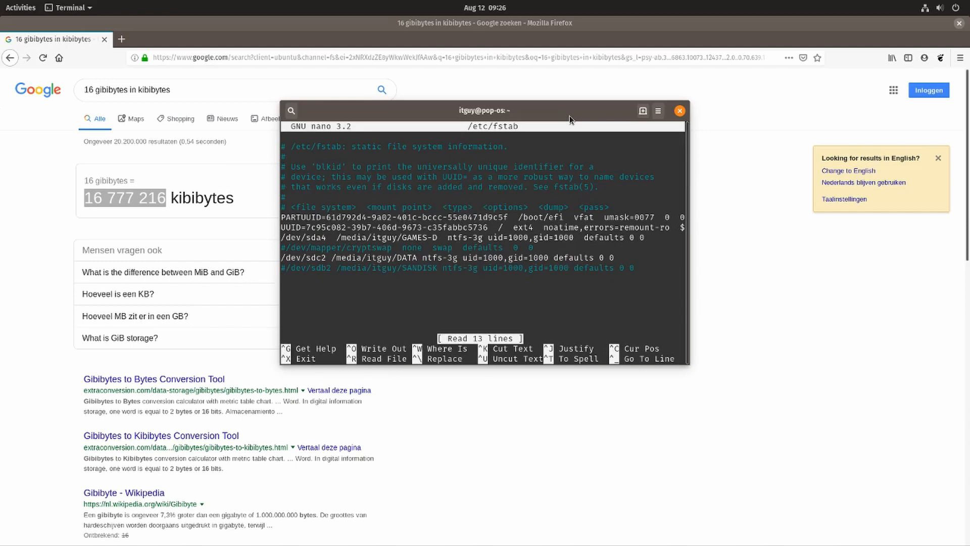
type("/sw")
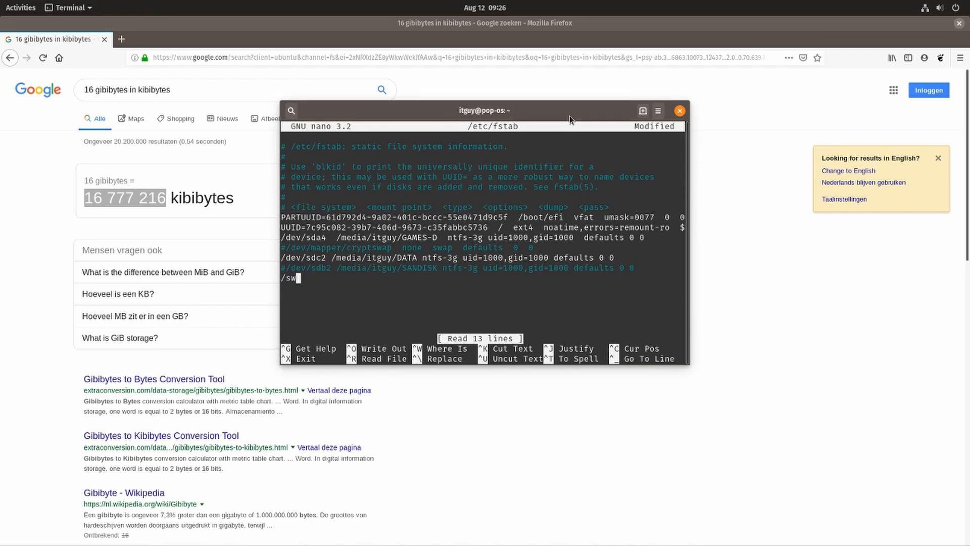
type("apfile")
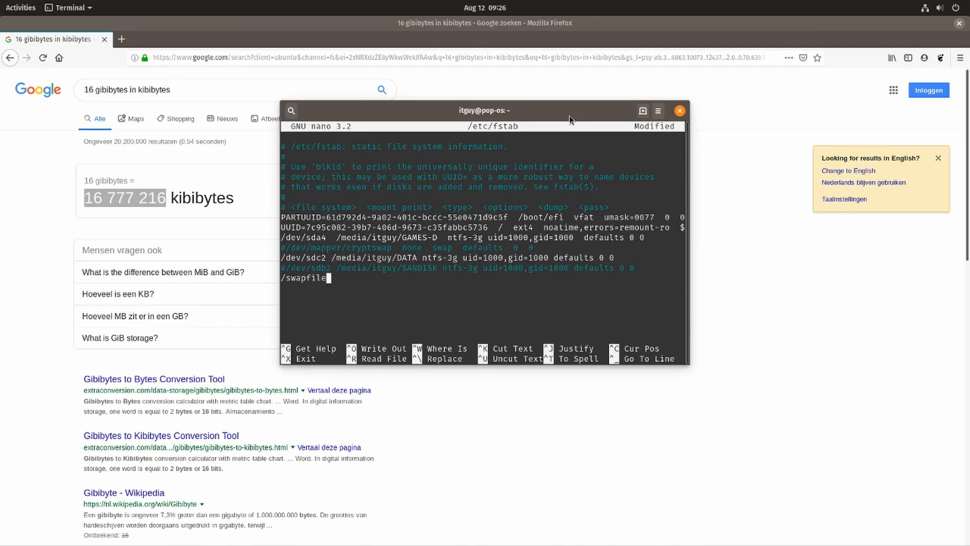
type("no")
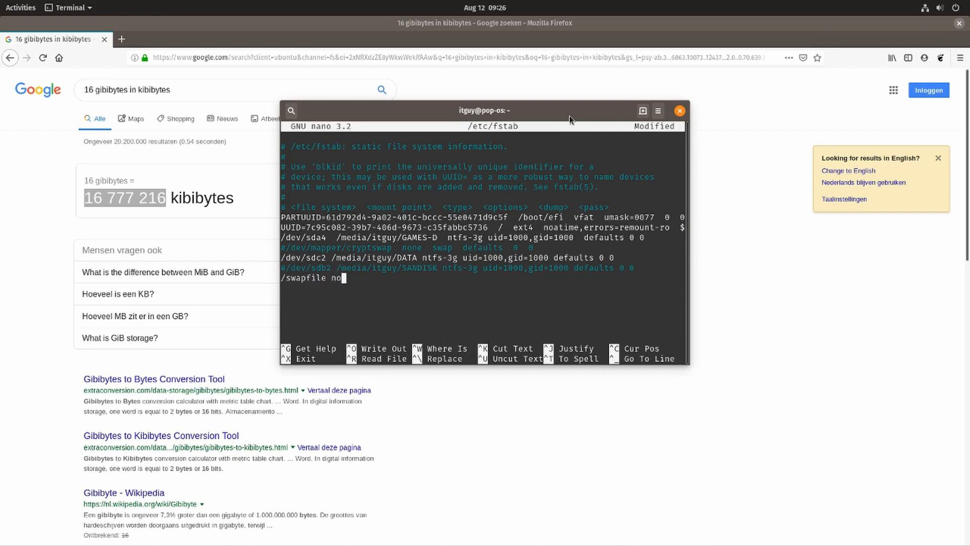
type("ne")
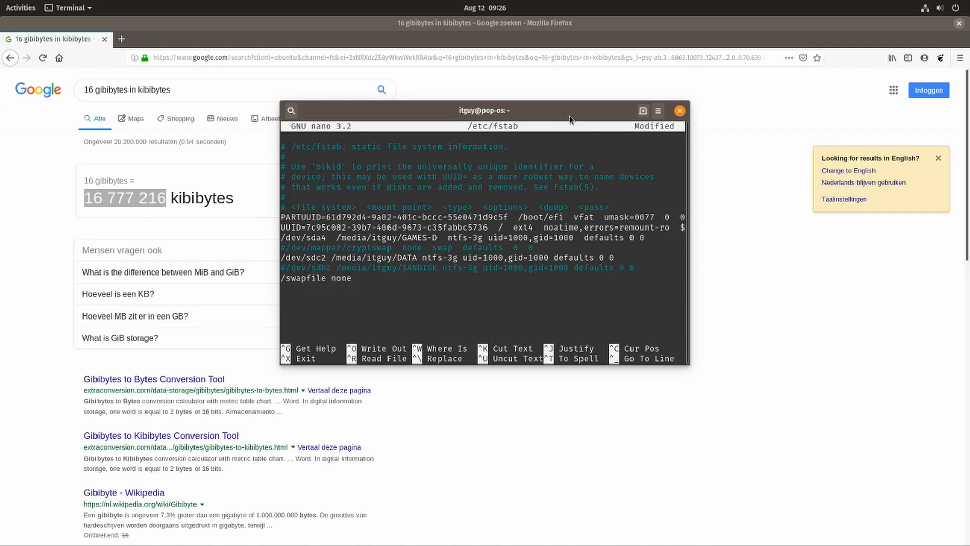
type("swap")
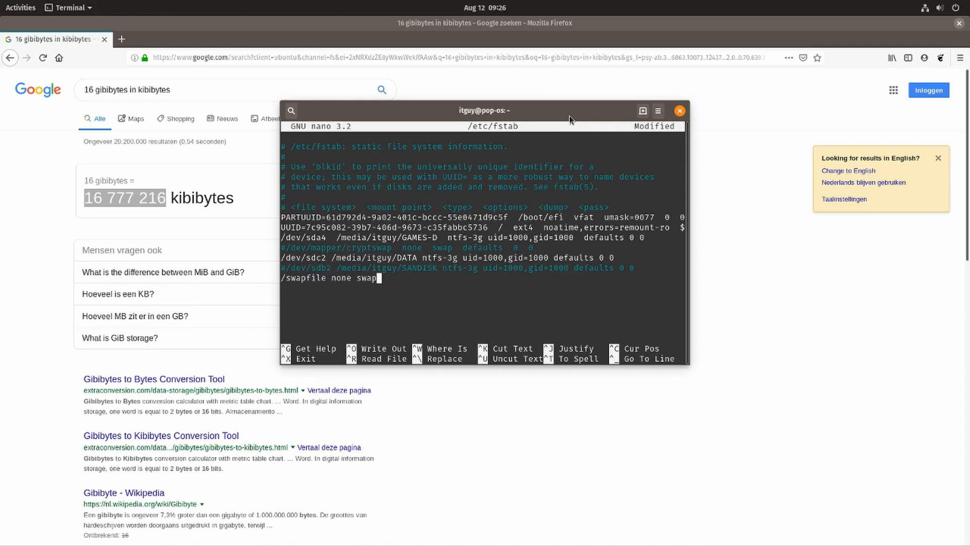
type("sw")
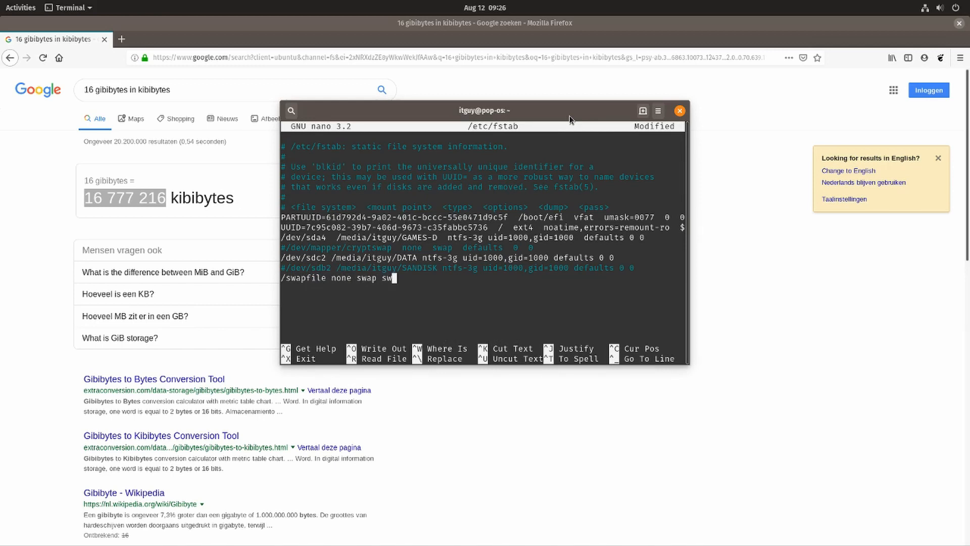
type("0 0")
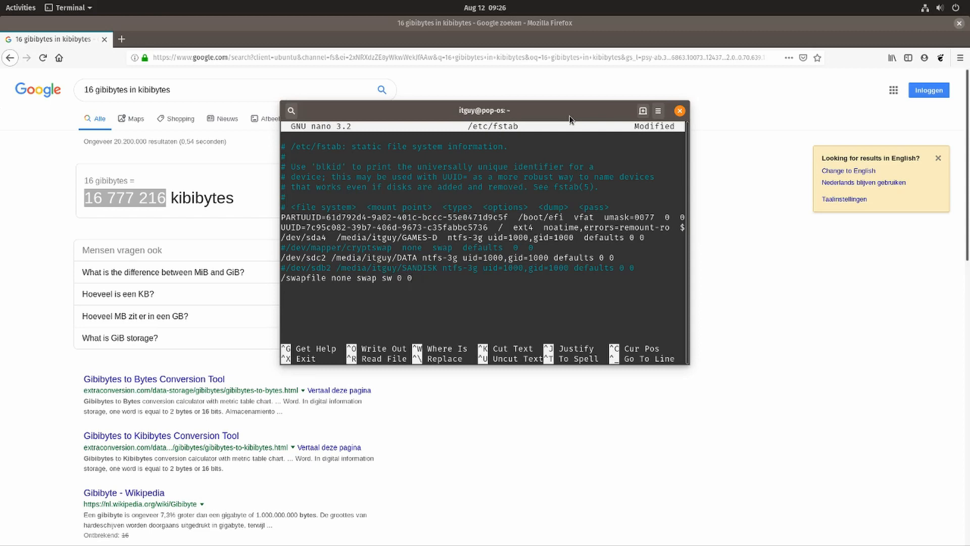
key("ctrl+o")
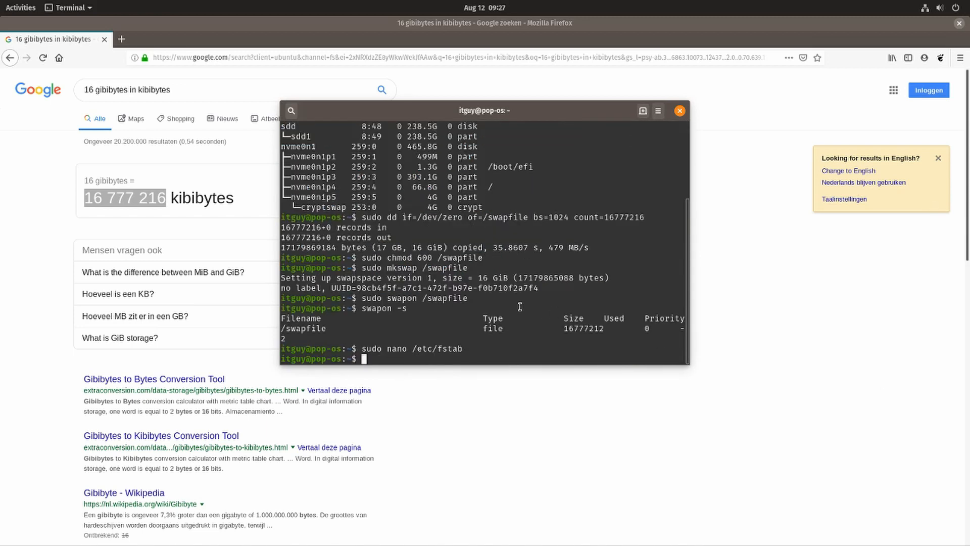
type("exi")
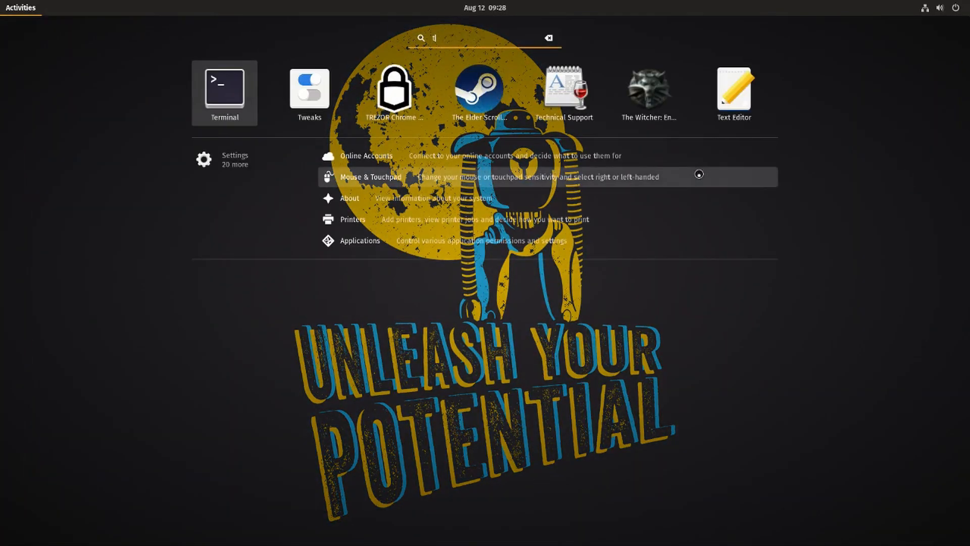
- In a new terminal, confirm /swapfile is active swap, then close it and dismiss the system menu
left_click(223, 90)
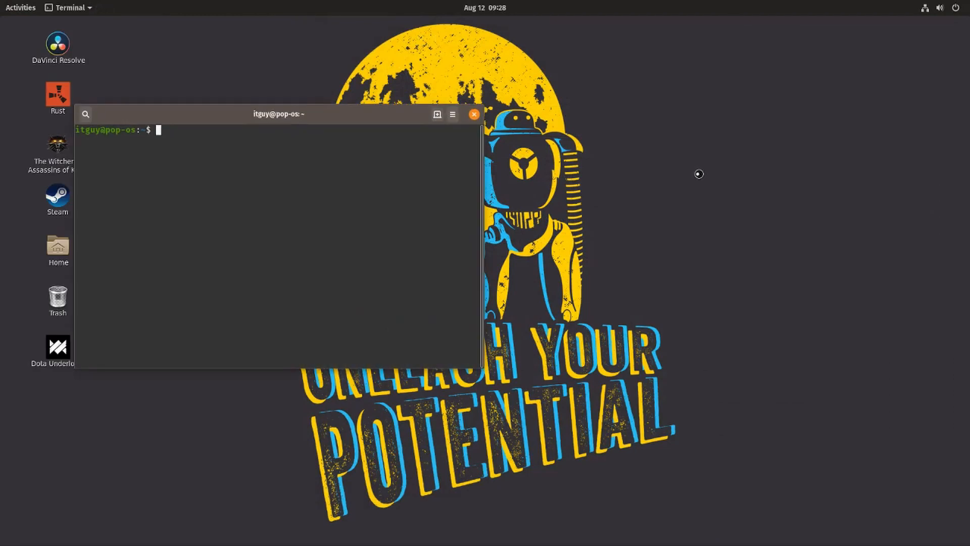
type("swaponm")
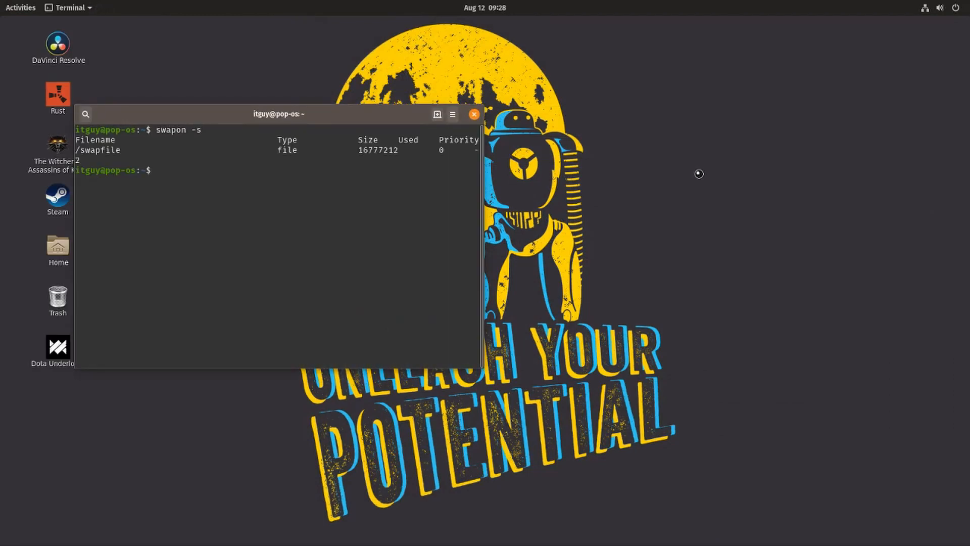
left_click(474, 114)
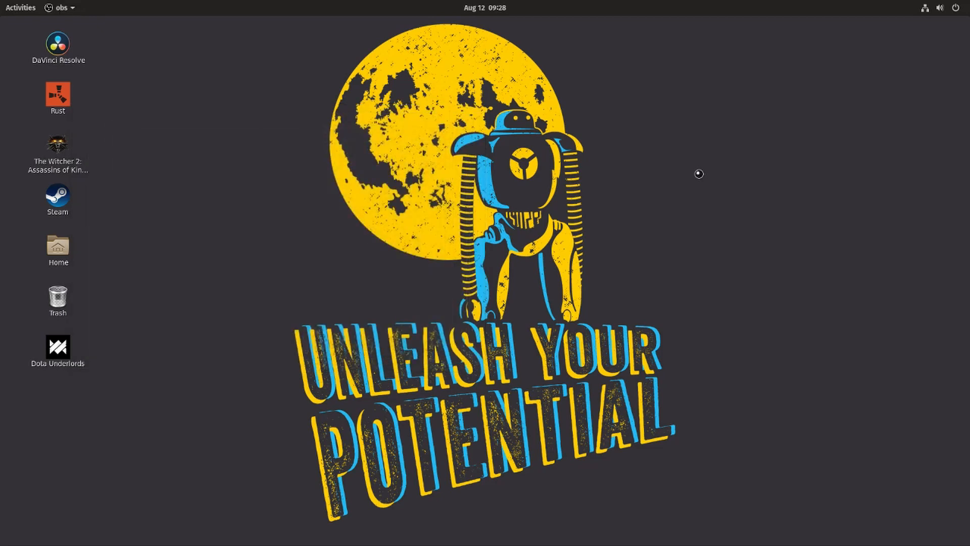
mouse_move(894, 45)
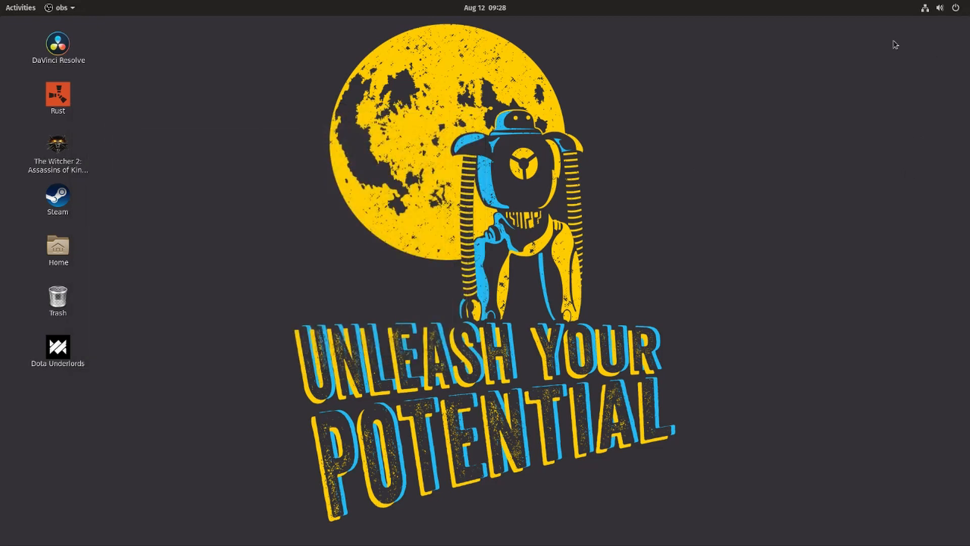
left_click(940, 7)
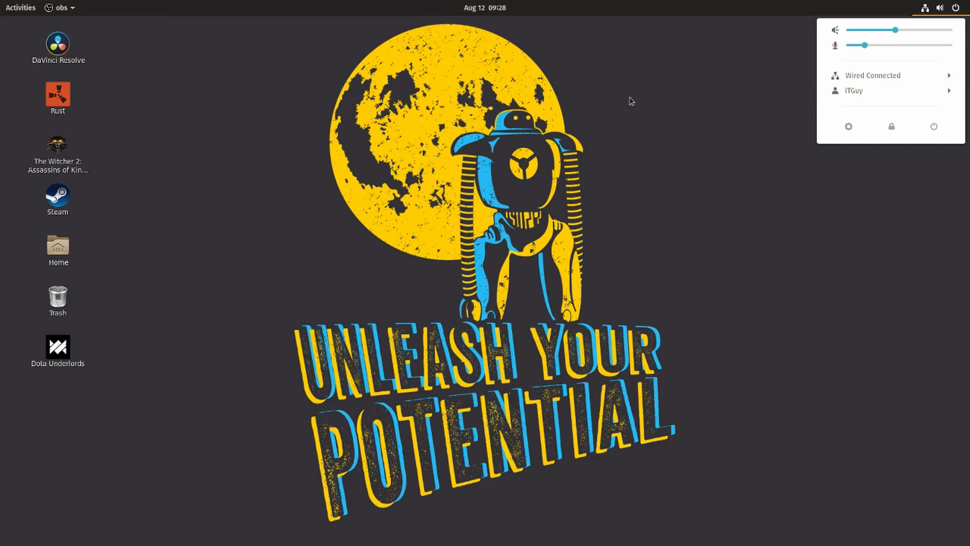
left_click(630, 101)
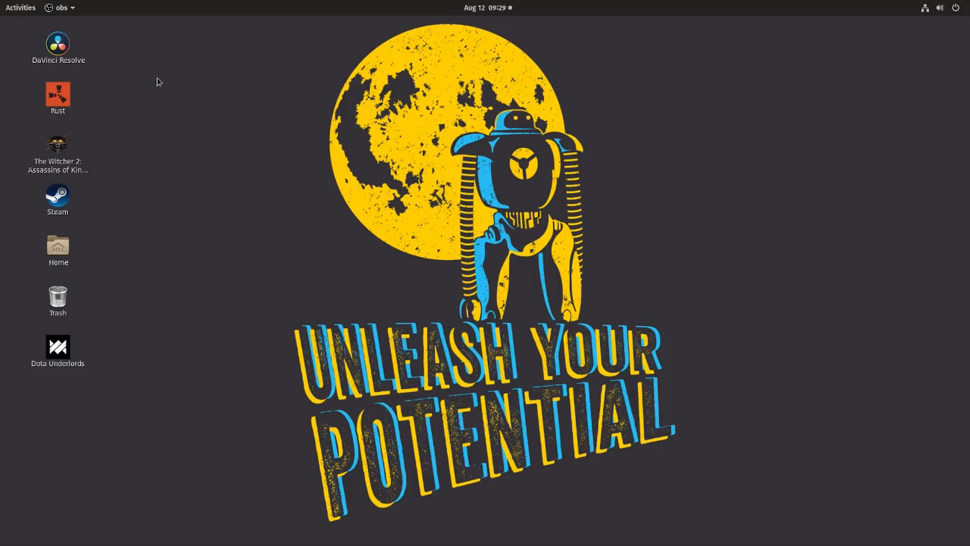
mouse_move(78, 13)
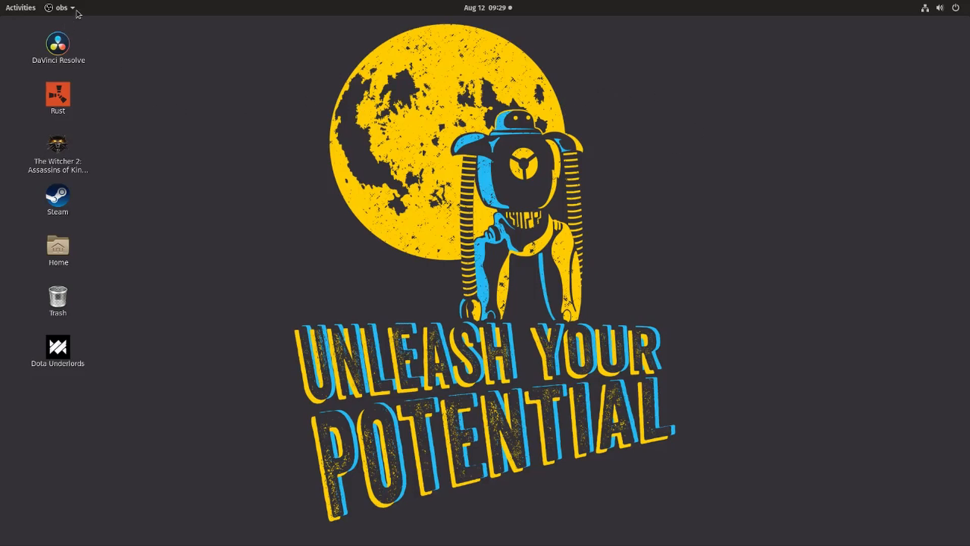
mouse_move(200, 58)
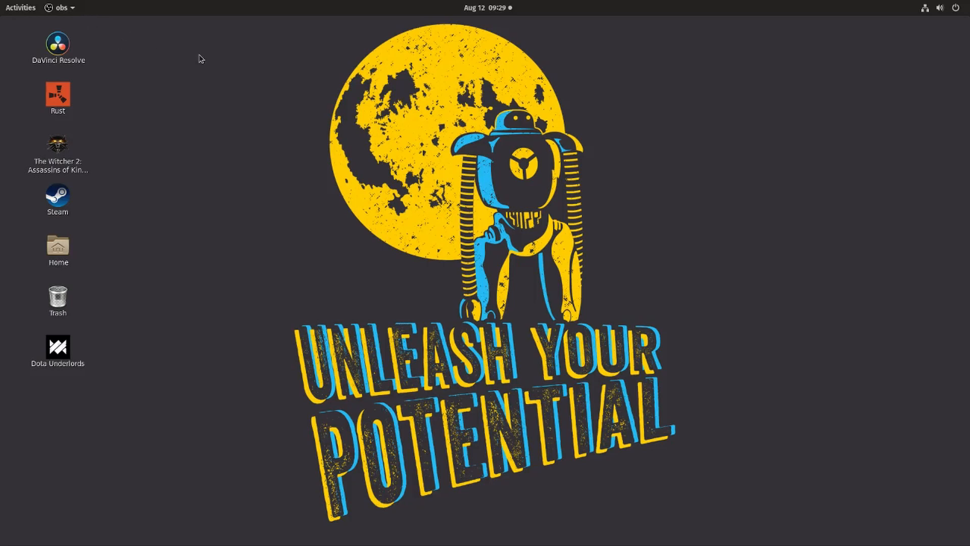
mouse_move(104, 25)
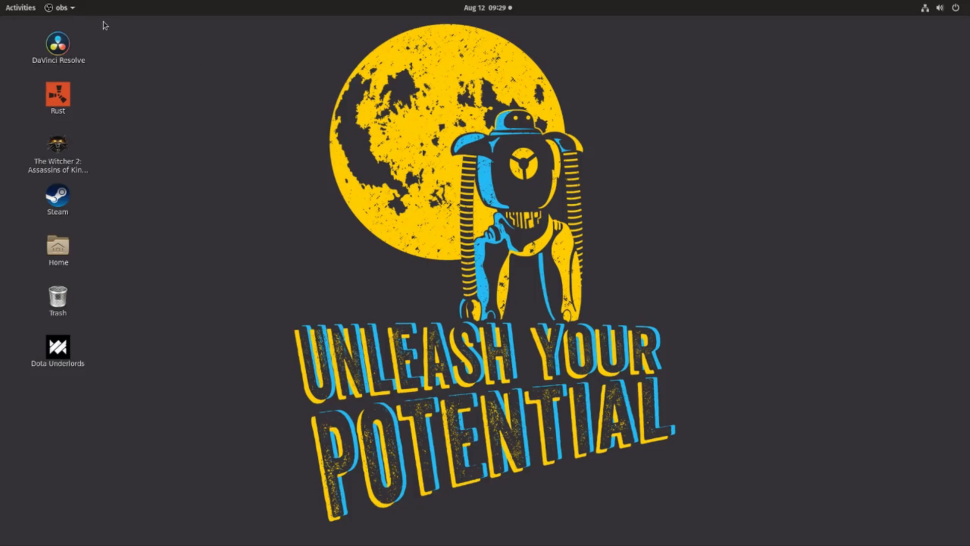
mouse_move(83, 73)
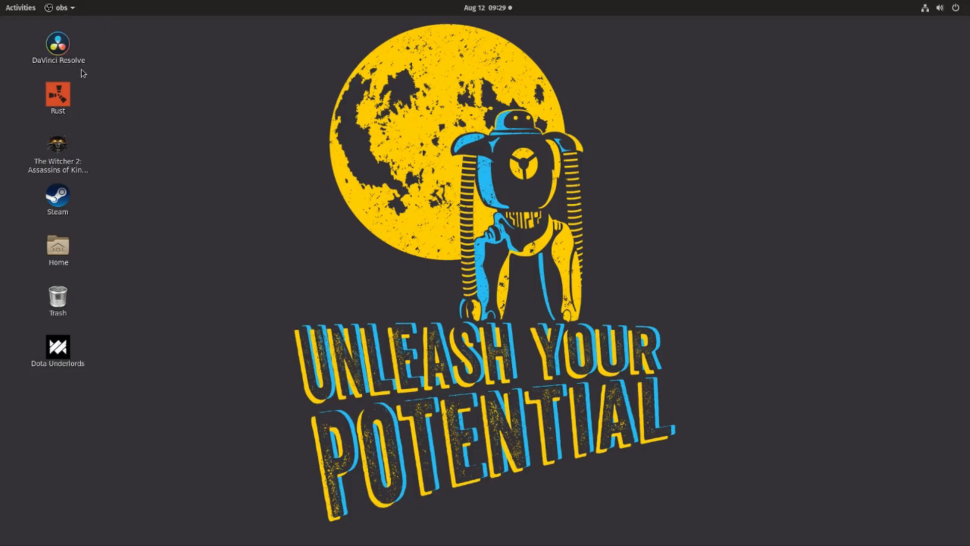